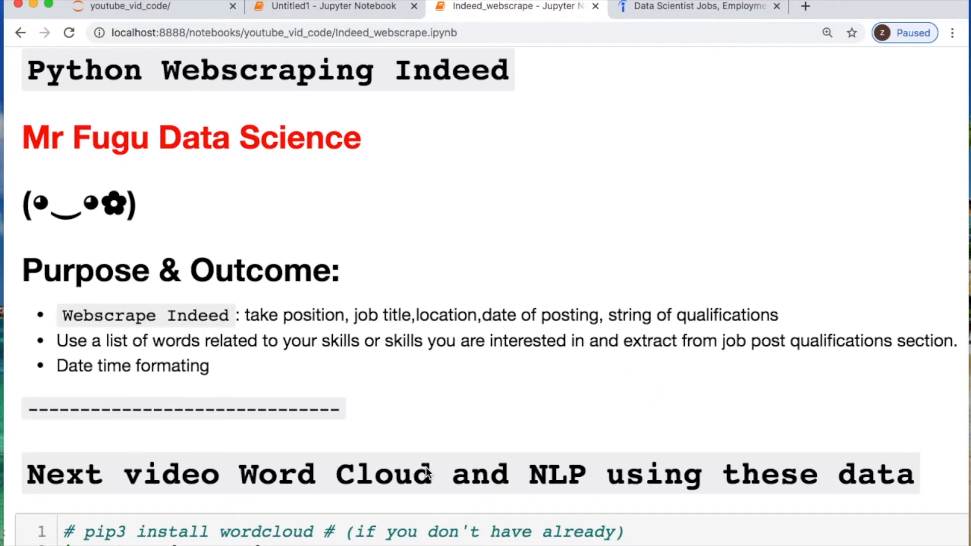
# Step: Switch to the date-sorted California data scientist results on Indeed and open Apple's Data Scientist posting
pyautogui.scroll(-3)
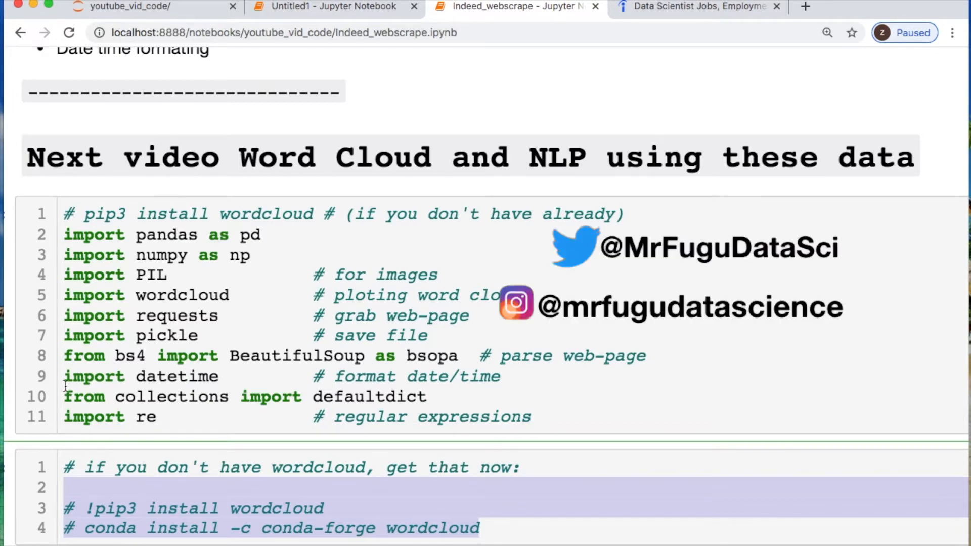
pyautogui.moveTo(184, 392)
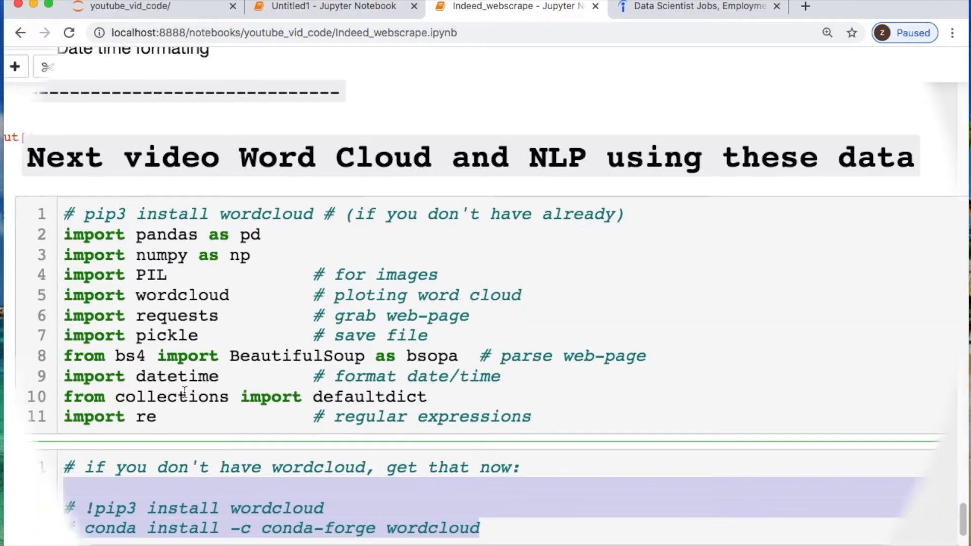
pyautogui.scroll(-3)
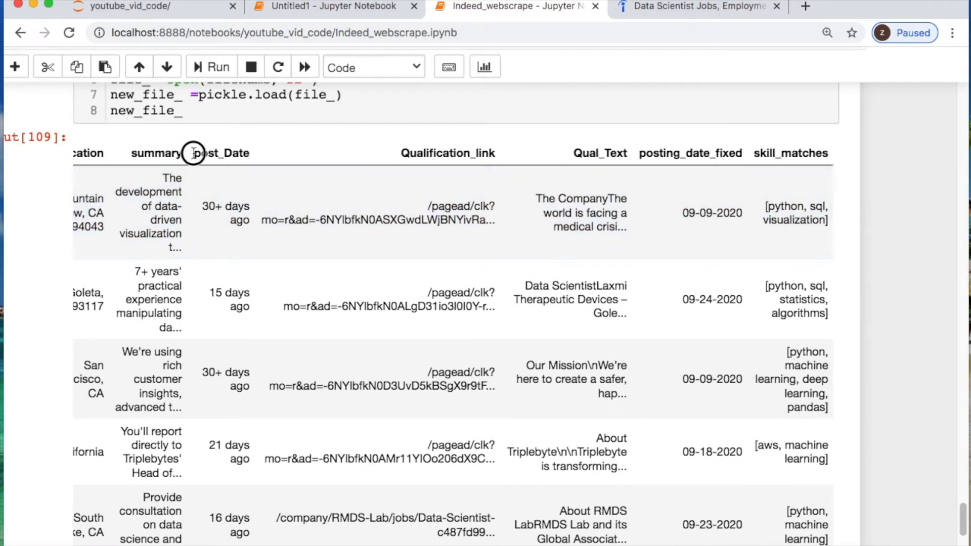
pyautogui.click(221, 153)
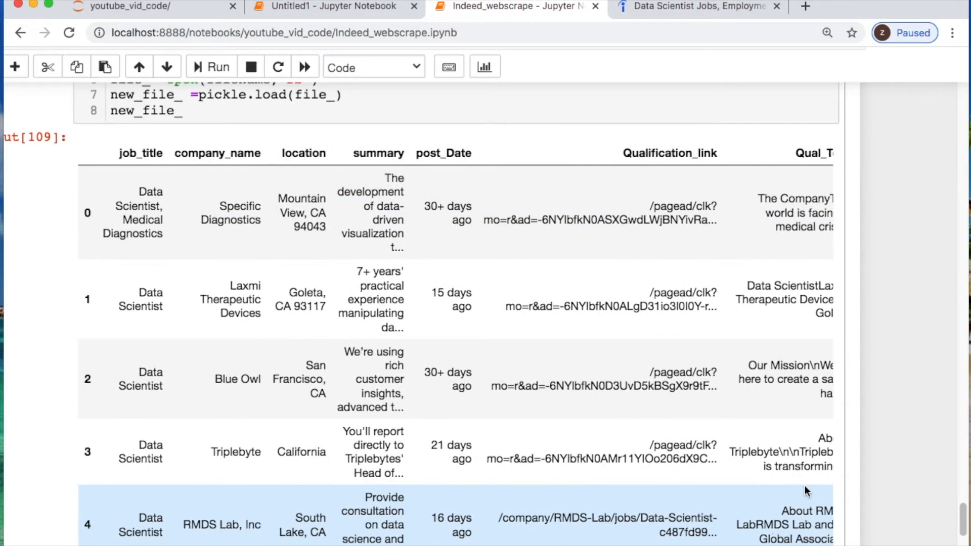
pyautogui.click(699, 6)
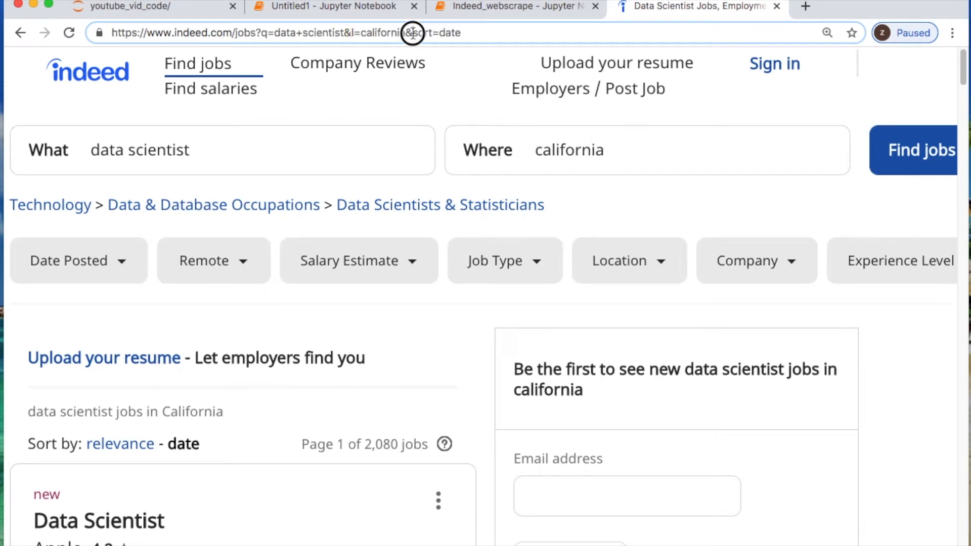
pyautogui.doubleClick(432, 32)
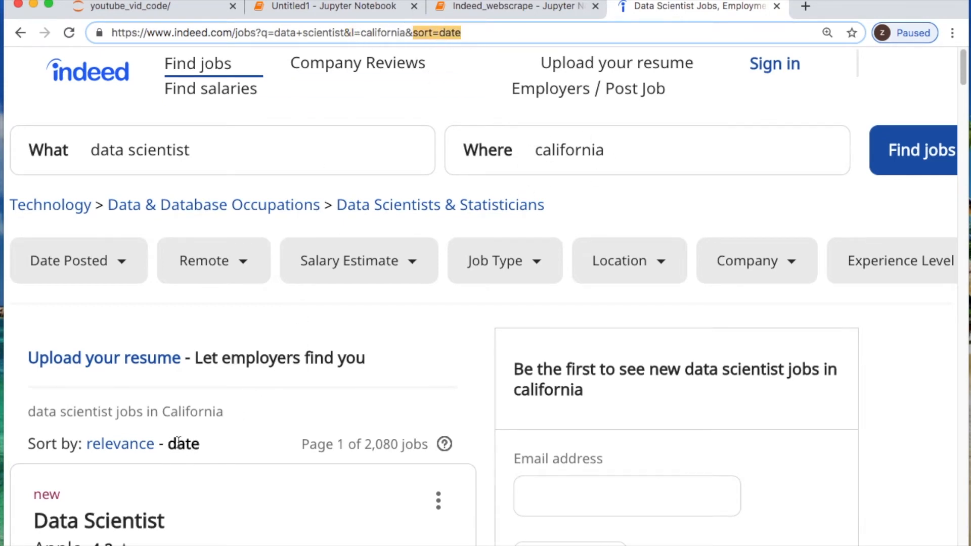
pyautogui.click(265, 33)
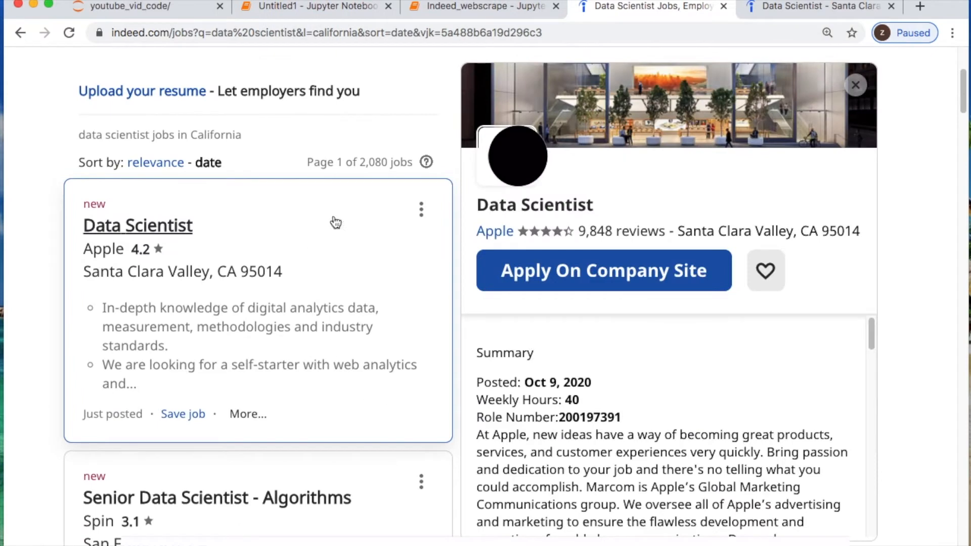
pyautogui.moveTo(648, 411)
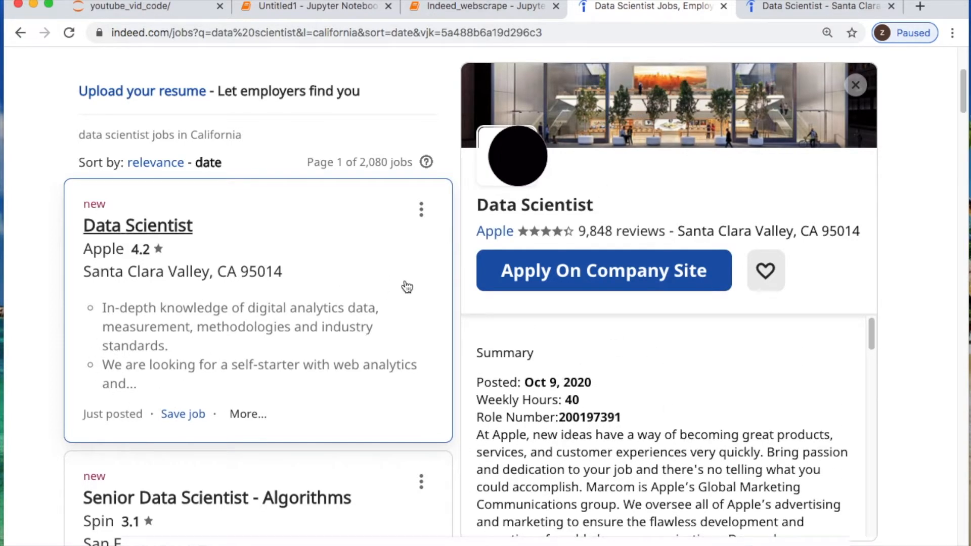
# Step: Inspect the Apple job card's markup and select its turnstileLink company-name link in Elements
pyautogui.rightClick(406, 285)
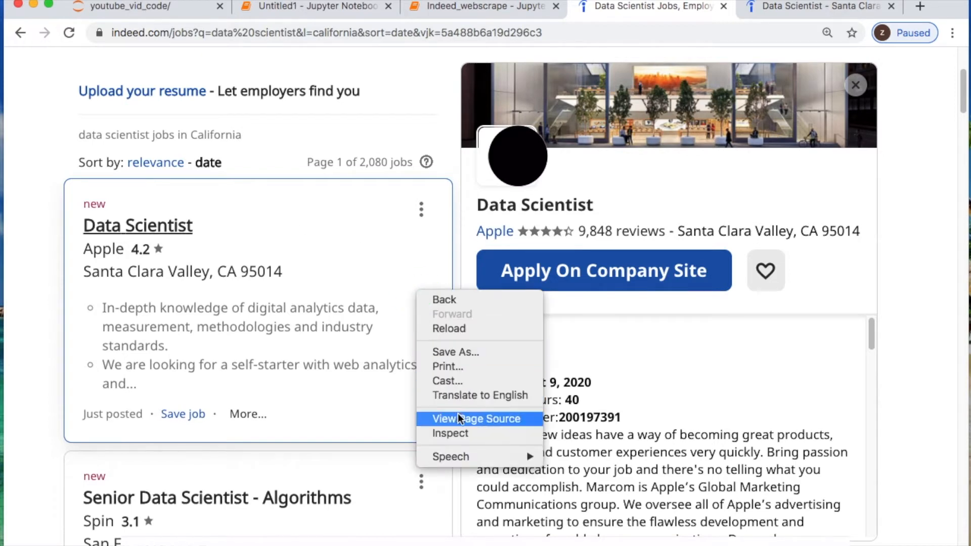
pyautogui.click(450, 432)
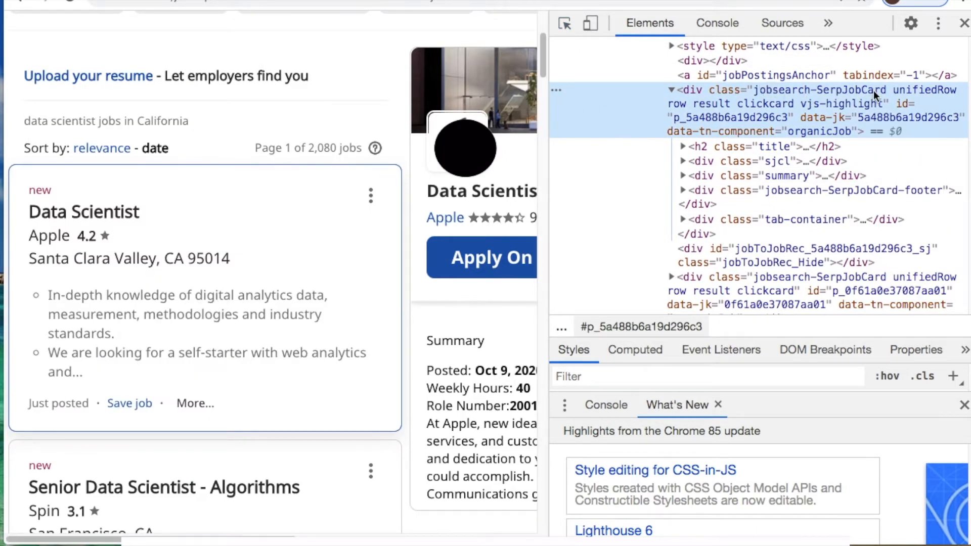
pyautogui.moveTo(766, 289)
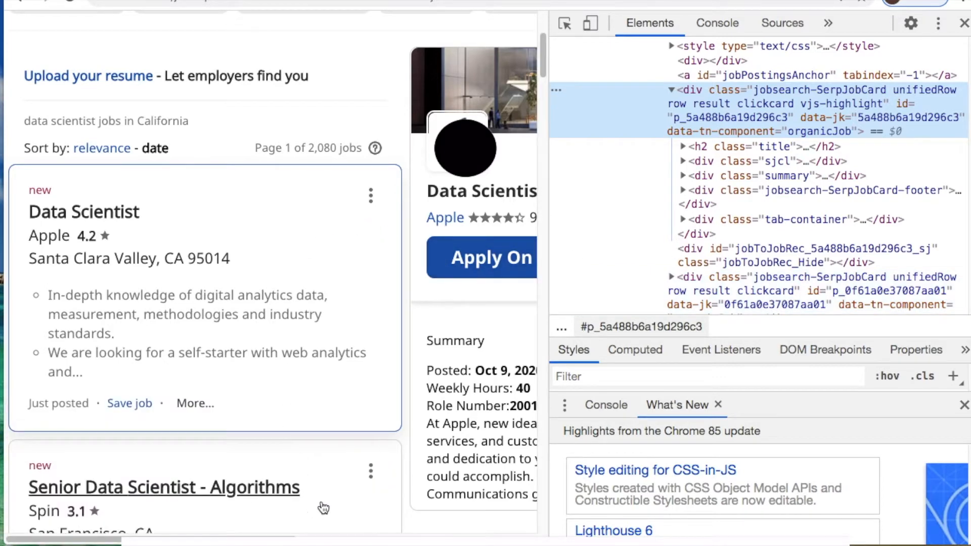
pyautogui.moveTo(725, 143)
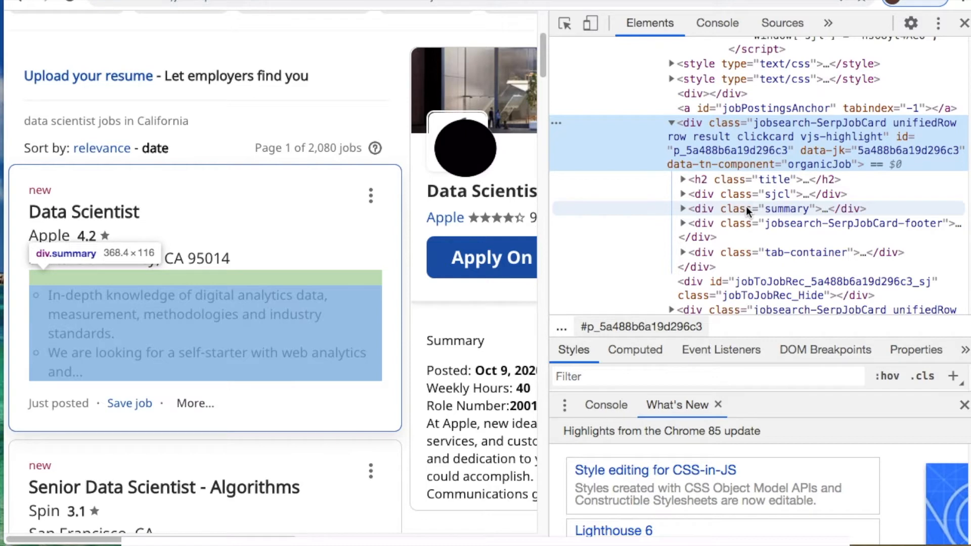
pyautogui.moveTo(746, 212)
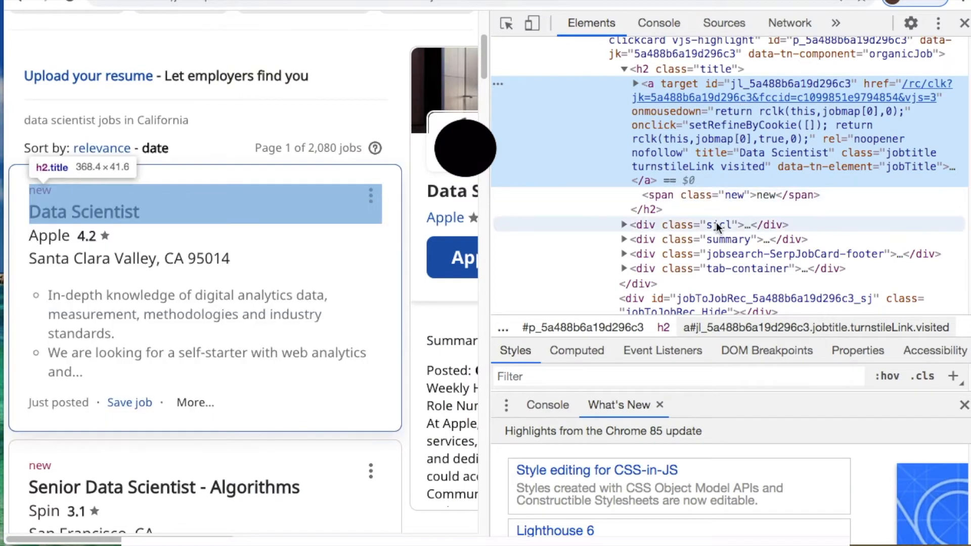
pyautogui.moveTo(730, 240)
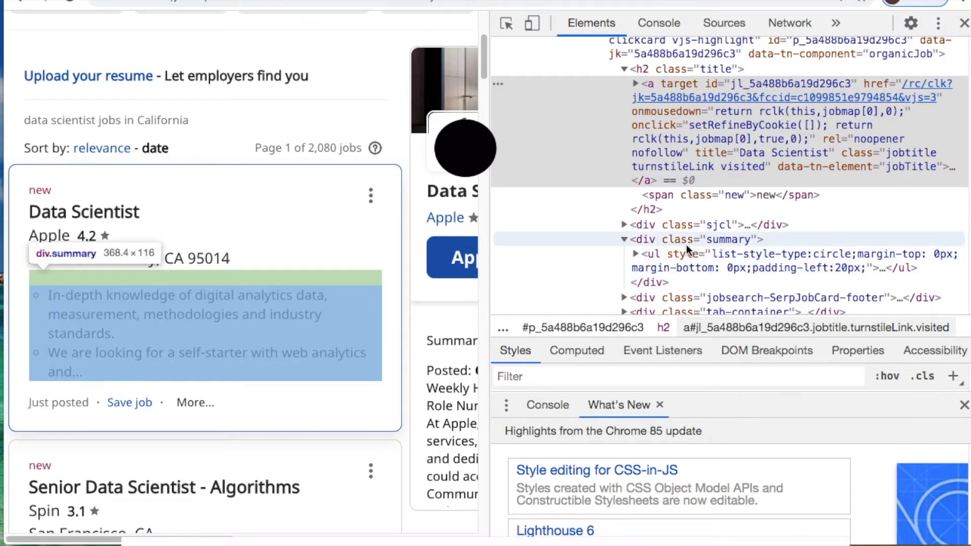
pyautogui.moveTo(657, 239)
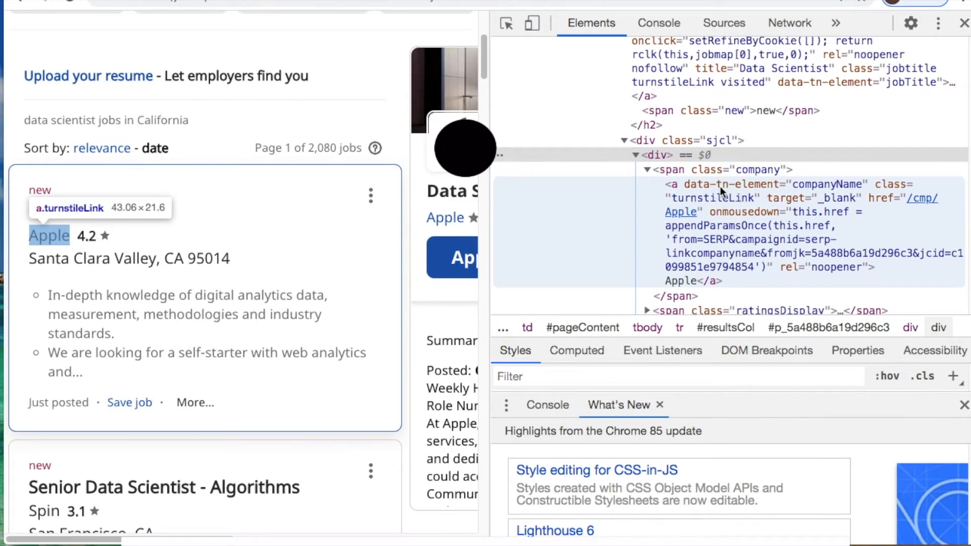
pyautogui.click(672, 184)
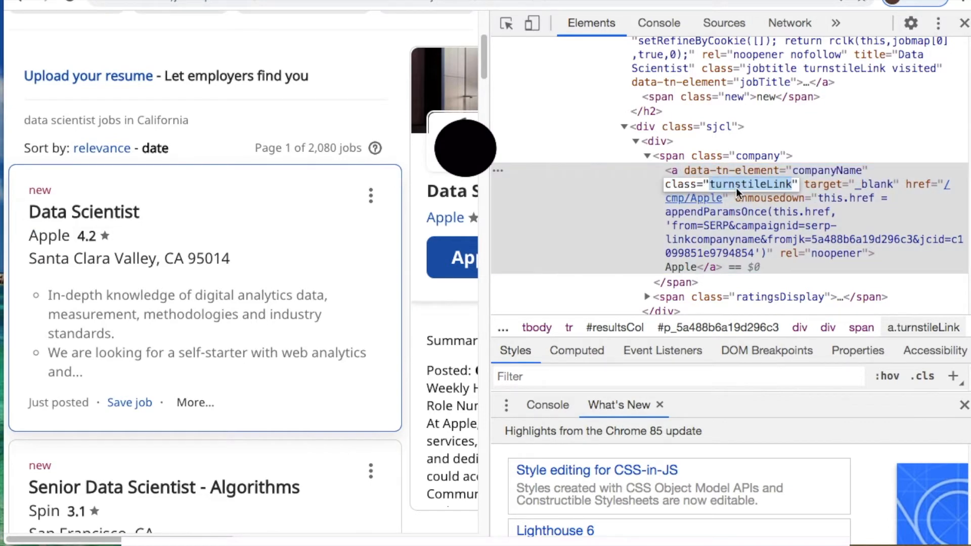
pyautogui.moveTo(738, 195)
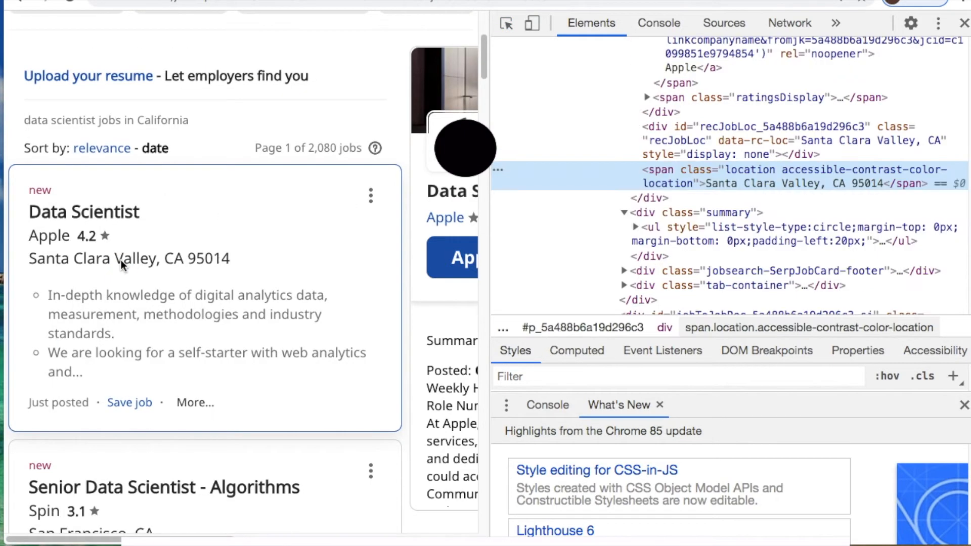
pyautogui.moveTo(754, 182)
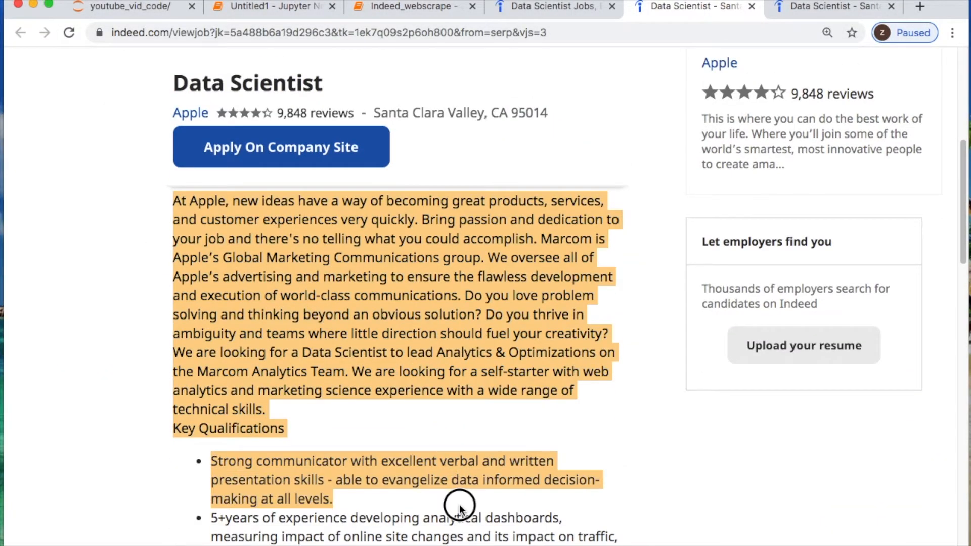
# Step: Scroll through the Apple posting's full description and qualifications
pyautogui.scroll(-3)
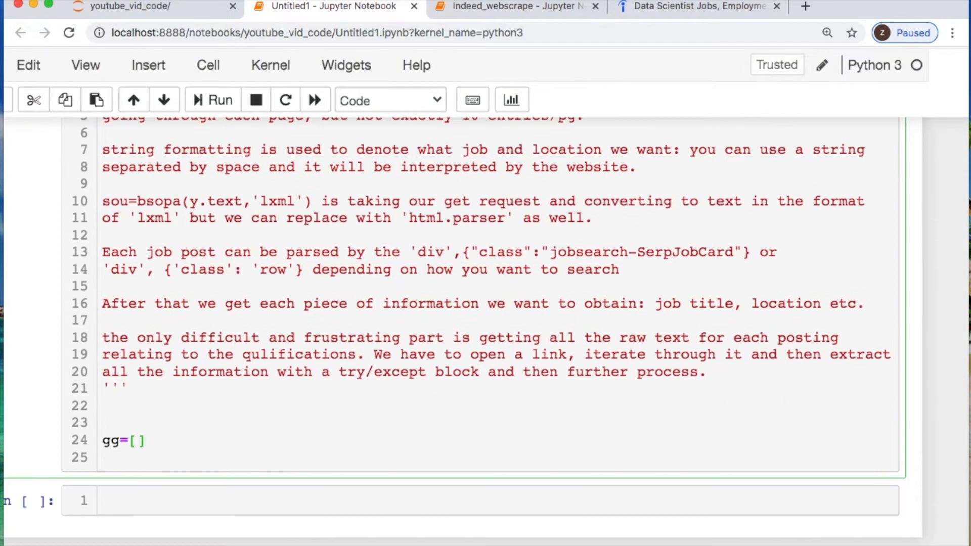
# Step: Write a page loop requesting the Indeed jobs URL formatted with position, location and sort=date
pyautogui.write('for j in range(len())')
pyautogui.write("y=requests.get('https")
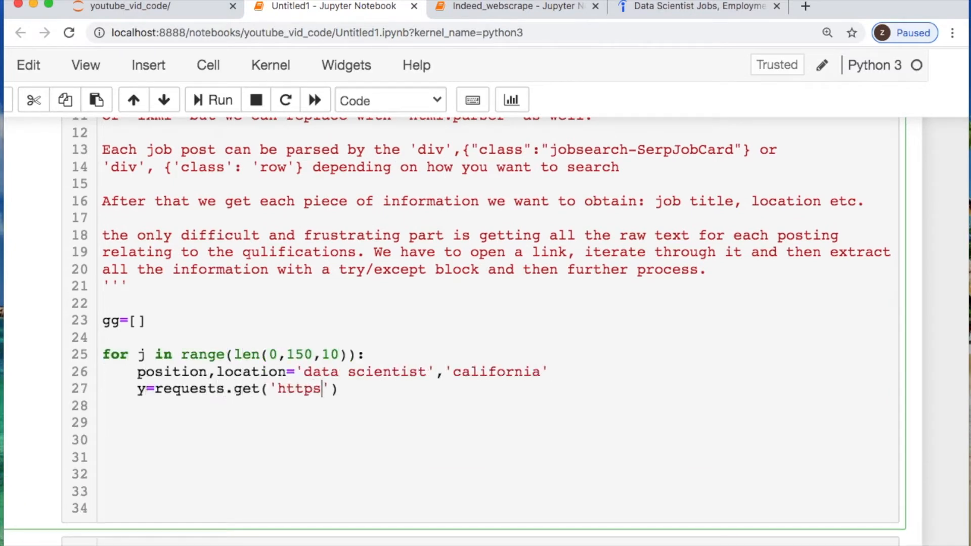
pyautogui.write('://www.indeed.com/jobs')
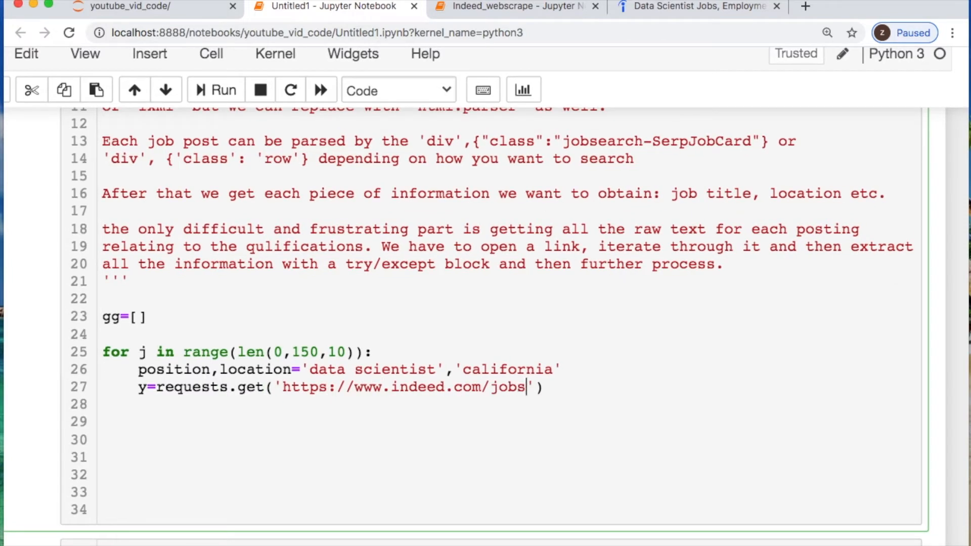
pyautogui.write('?q={}&l=')
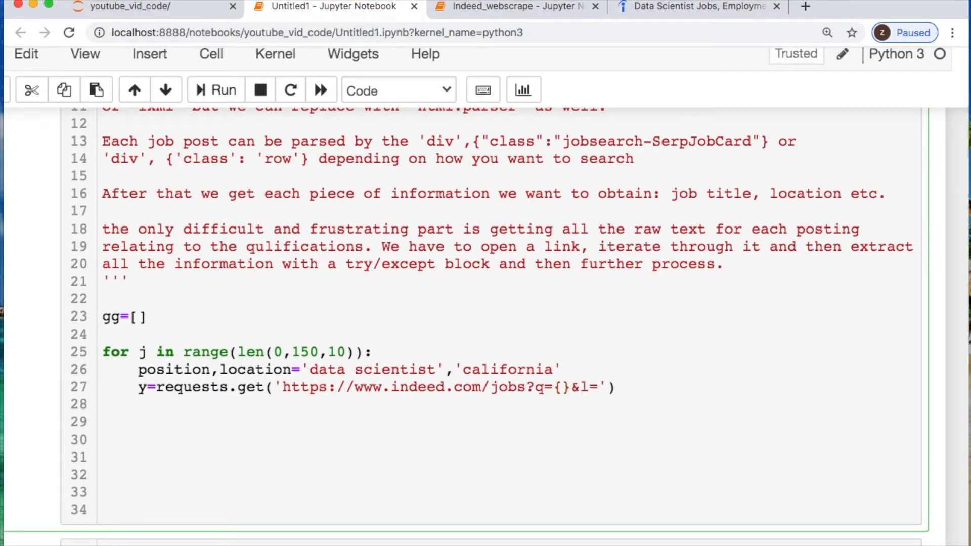
pyautogui.write('{}sort=date')
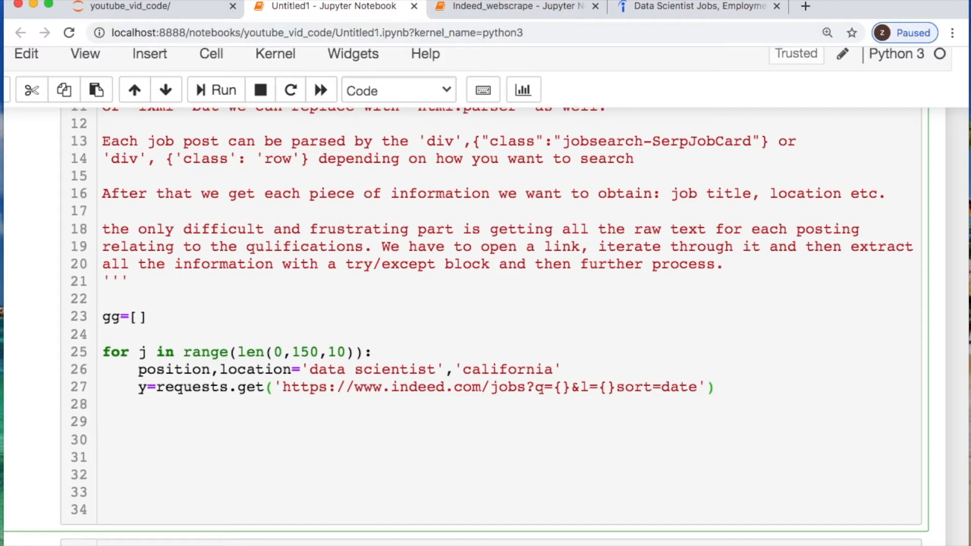
pyautogui.write('.format(position,location)')
pyautogui.write("sou=bsopa(y.text,'lxml')")
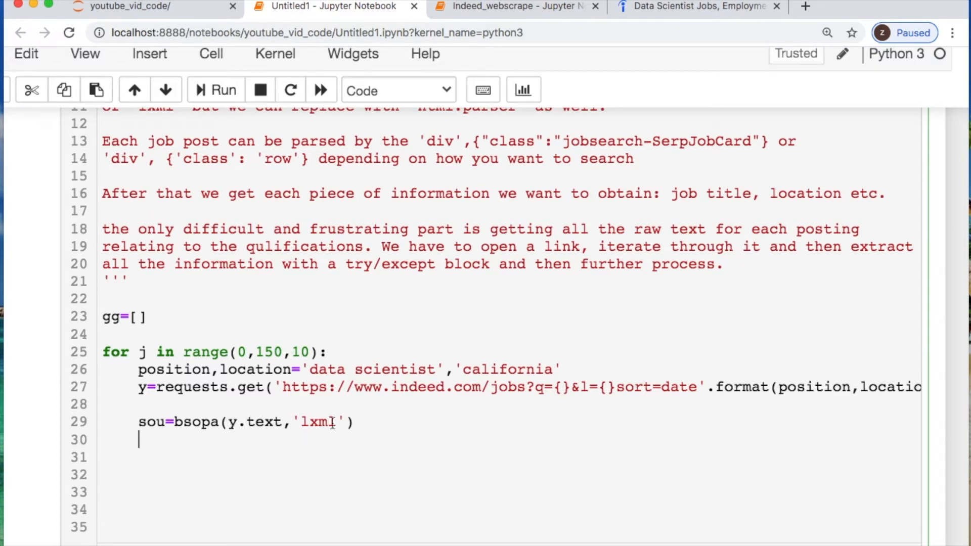
# Step: Loop over every jobsearch-SerpJobCard div in the parsed page
pyautogui.doubleClick(315, 421)
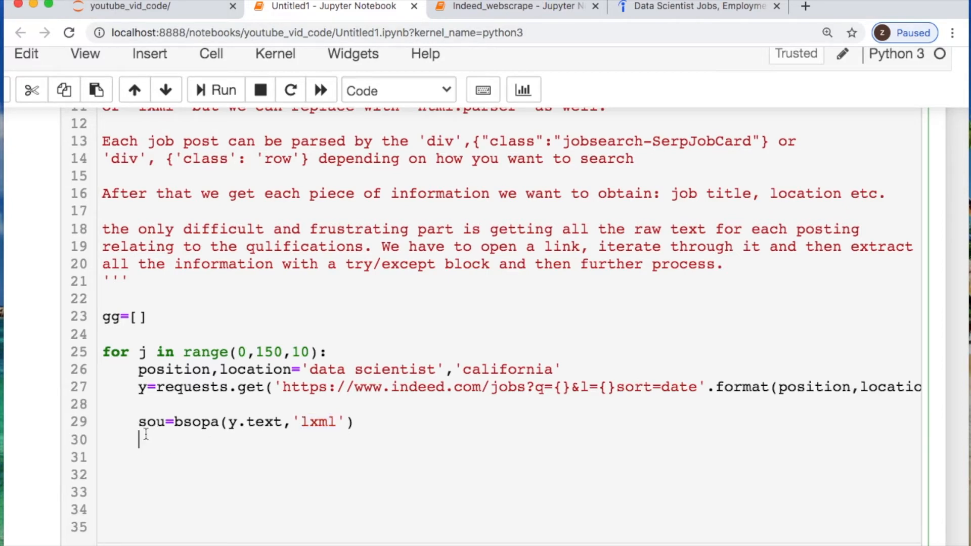
pyautogui.write("for ii in sou.find_all('div')")
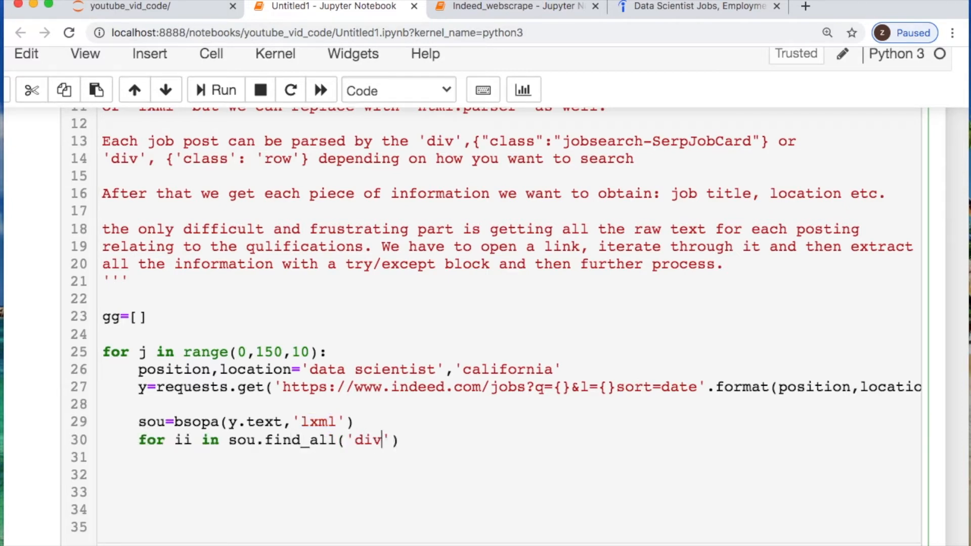
pyautogui.write(",{'class':'jobsearch'}")
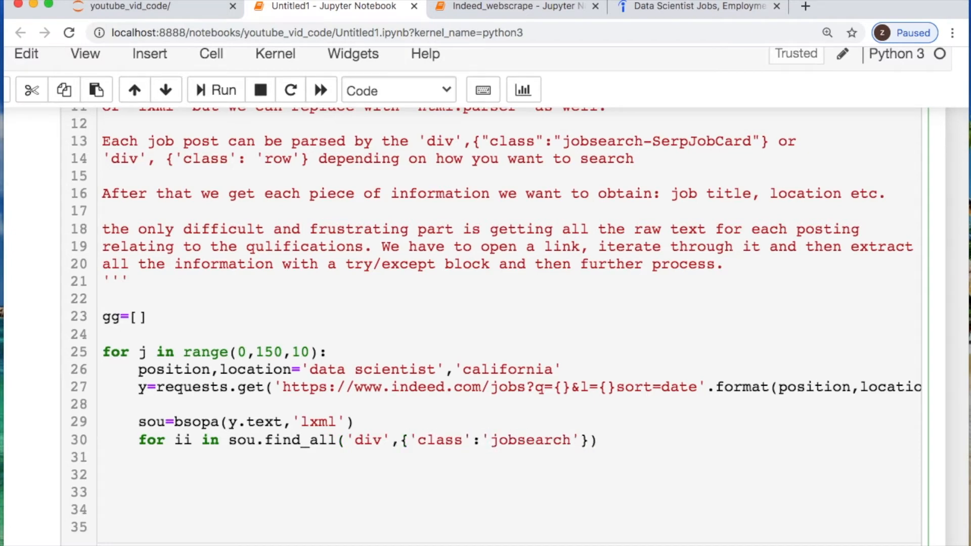
pyautogui.write("-SerpJobCard'}):")
pyautogui.write('location=ii.fin')
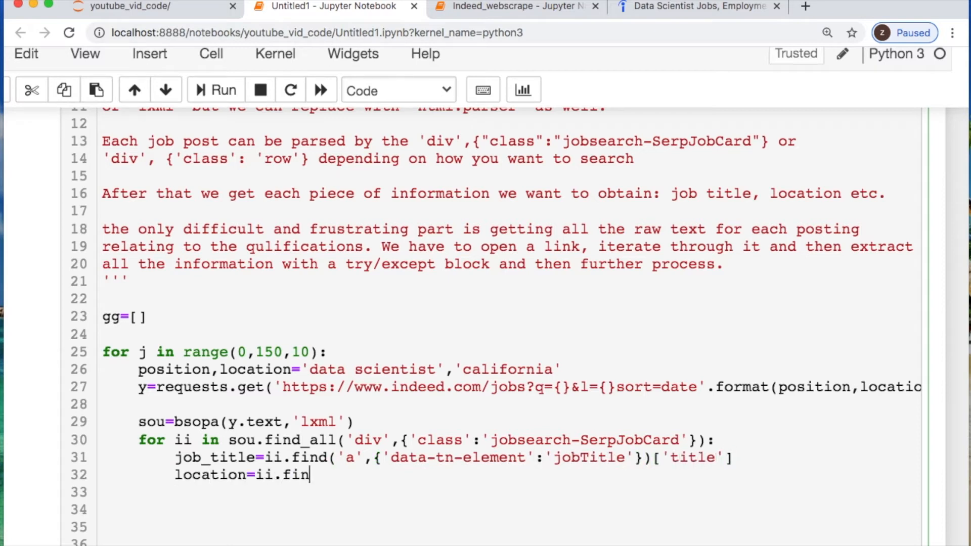
# Step: Extract location, post_date and summary, stripping location text with a location-div fallback
pyautogui.write("d('span',{'class':'location'})")
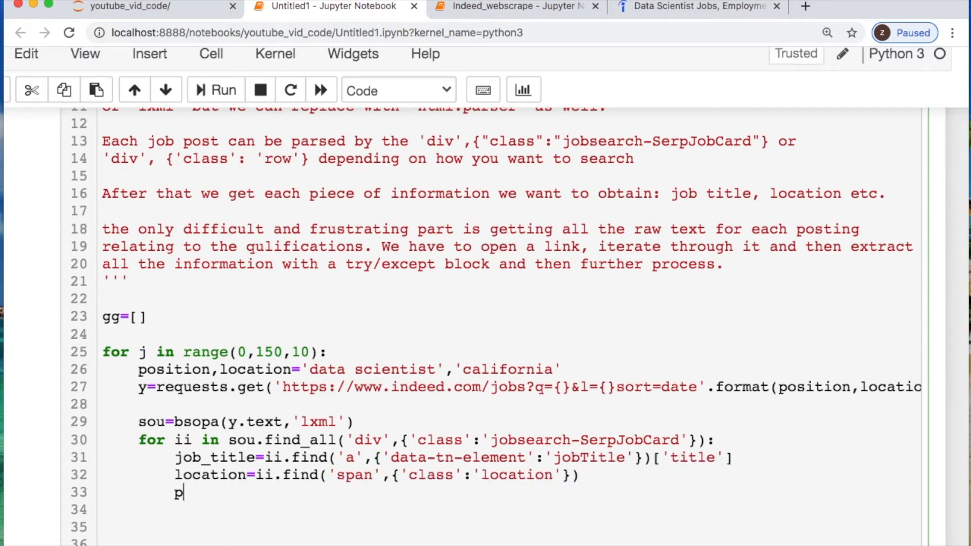
pyautogui.write("ost_date=ii.find('span',attrs=)")
pyautogui.click(547, 510)
pyautogui.write('summary=ii.fi')
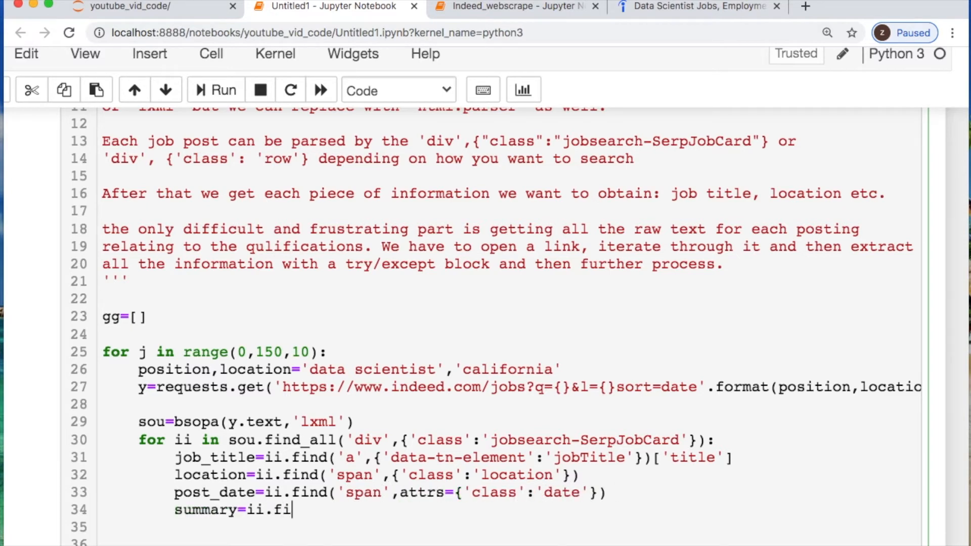
pyautogui.write("nd('div','')")
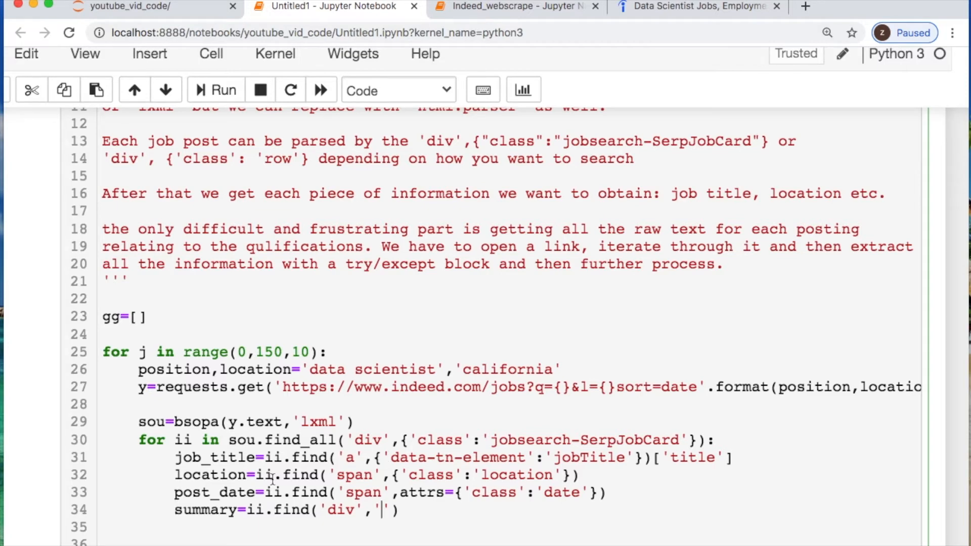
pyautogui.write('attrs={')
pyautogui.click(510, 540)
pyautogui.write('if loca')
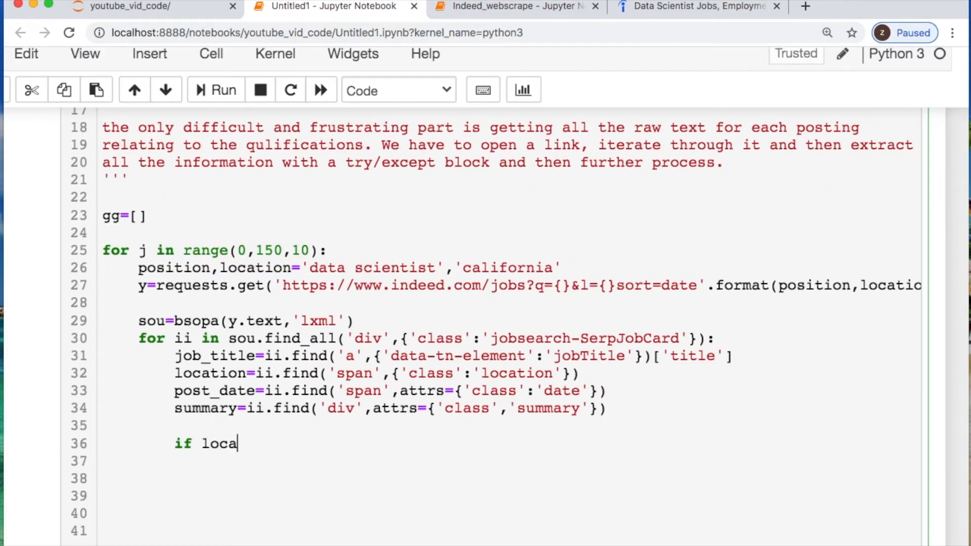
pyautogui.write('tion:')
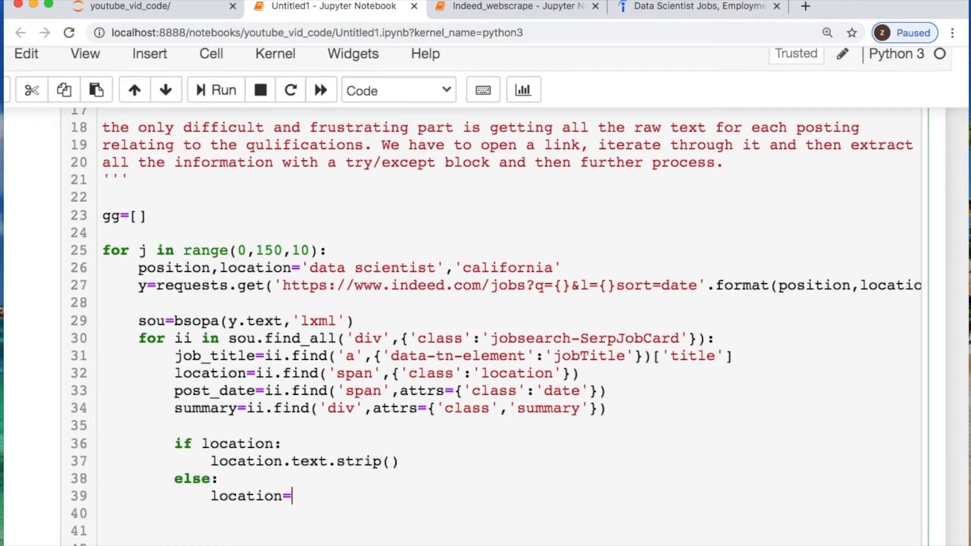
pyautogui.write("ii.find('div',{'class':'location'})")
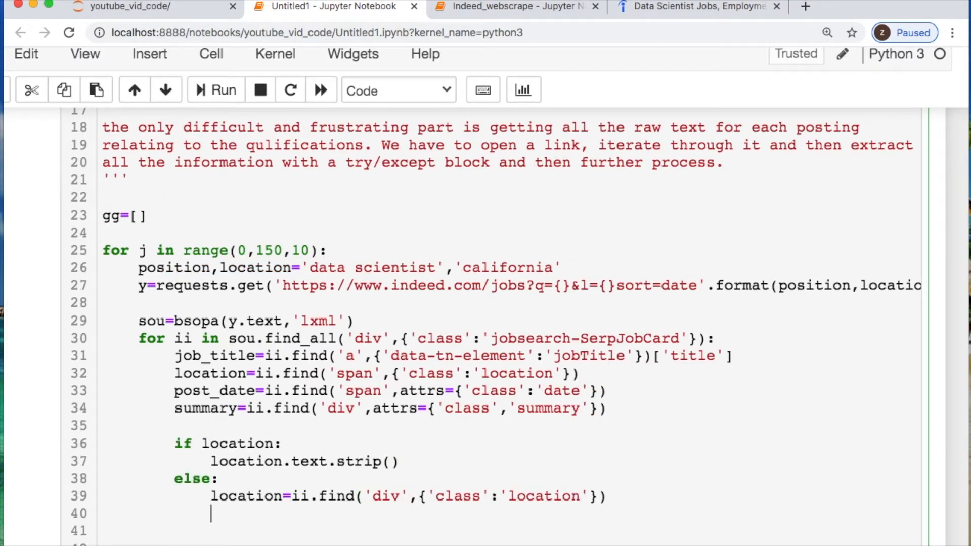
pyautogui.write('location=location.text.strip()')
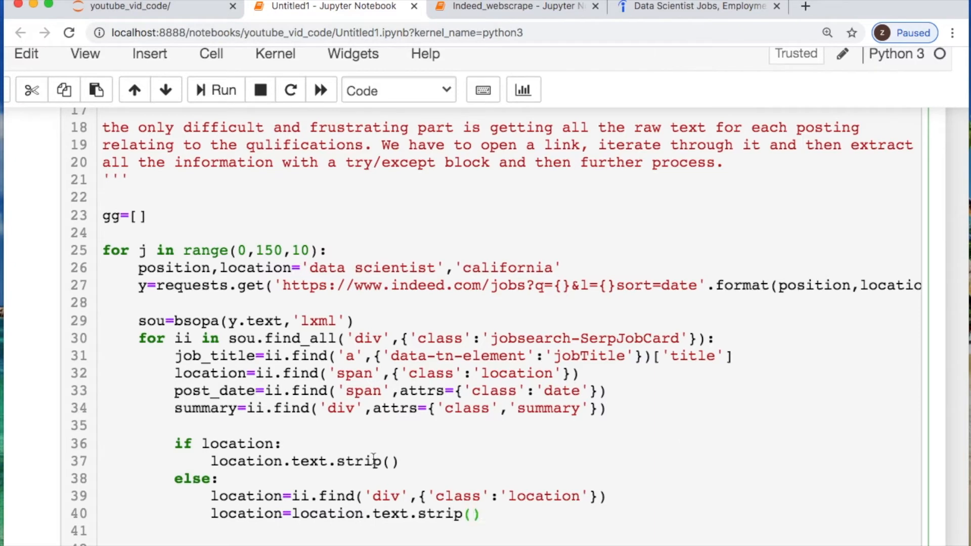
pyautogui.moveTo(529, 485)
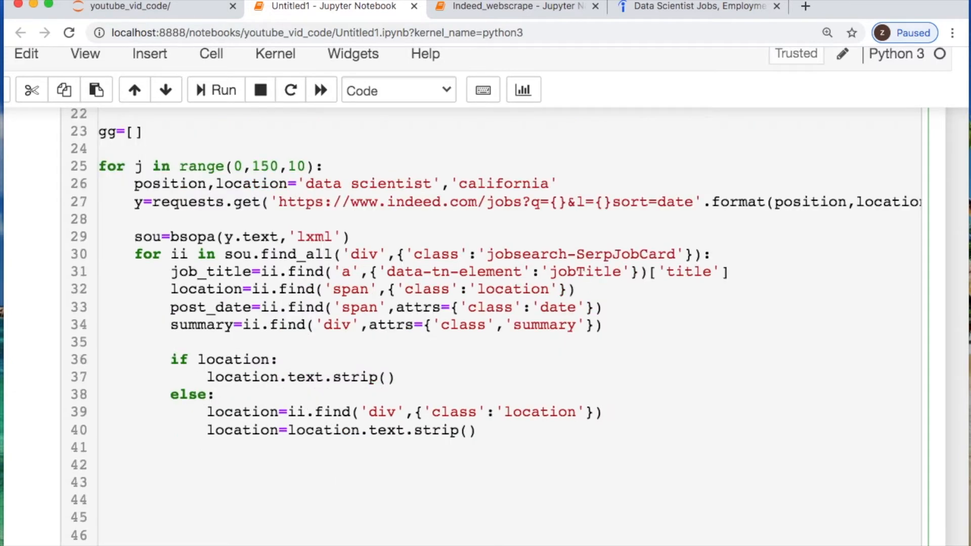
# Step: Extract each card's h2 title href and clean '&amp;' out of the link
pyautogui.write('k')
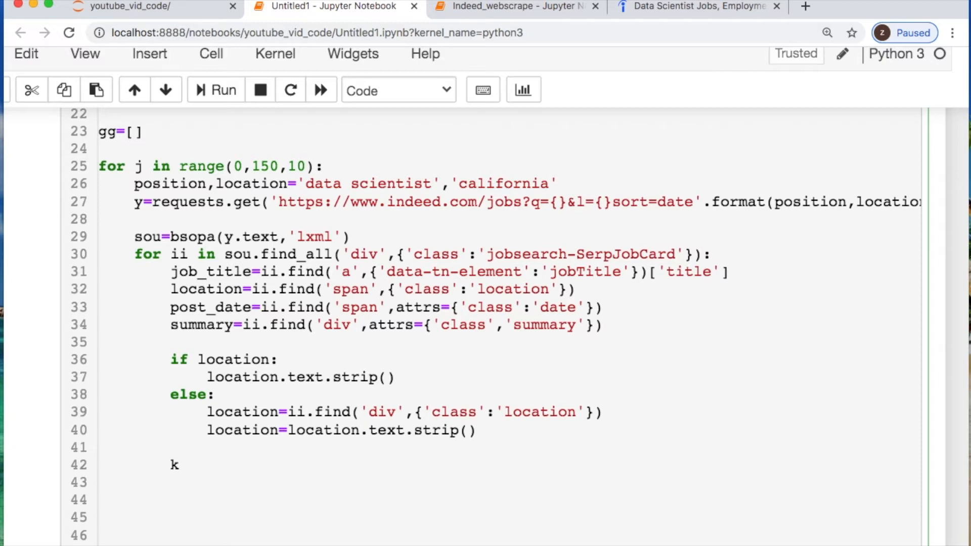
pyautogui.write('= ii.find')
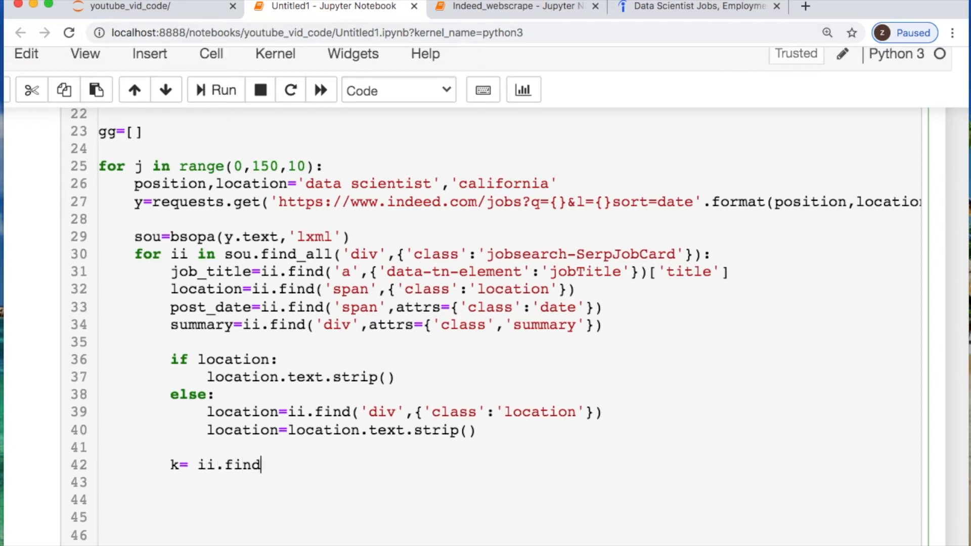
pyautogui.write("('h2','class')")
pyautogui.write('p=k.fi')
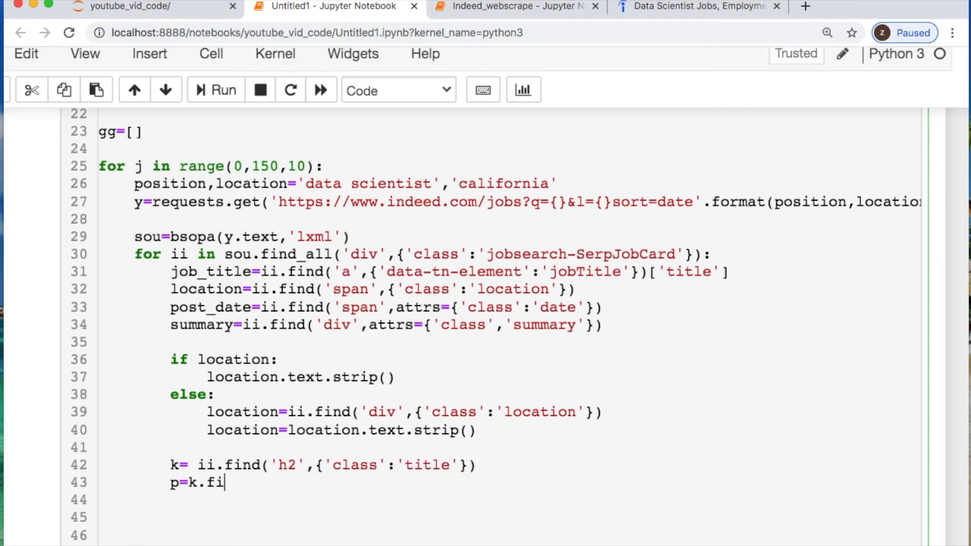
pyautogui.write('nd(href=True)')
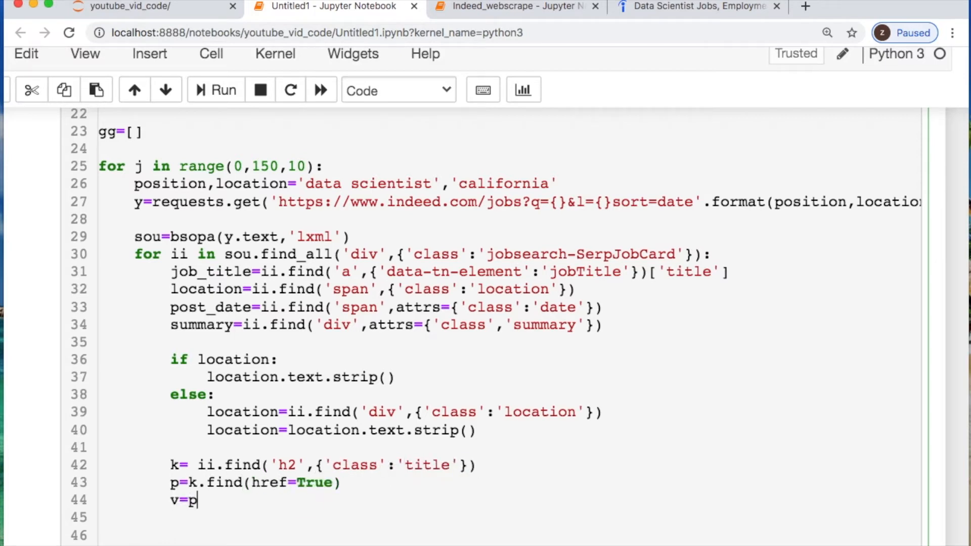
pyautogui.write("['href']")
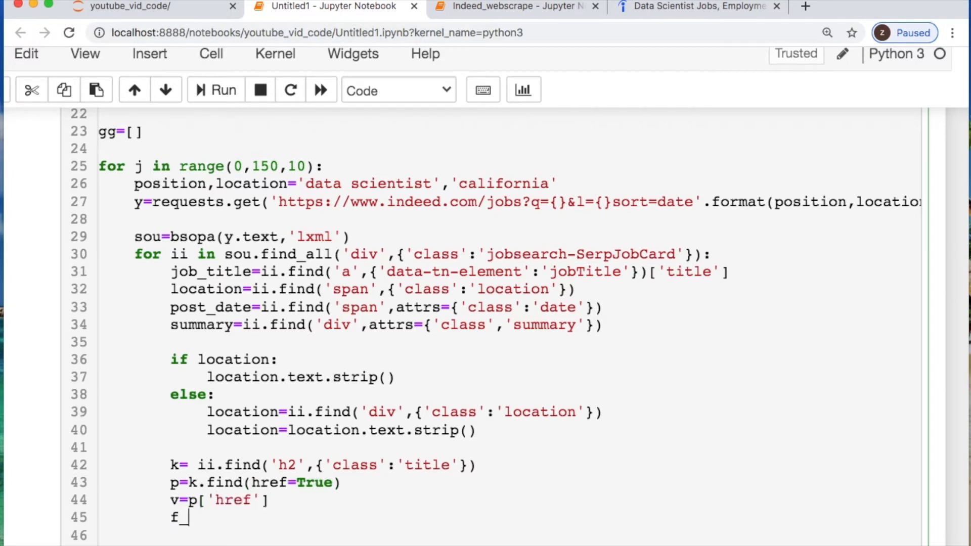
pyautogui.write("=str(v).replace('')")
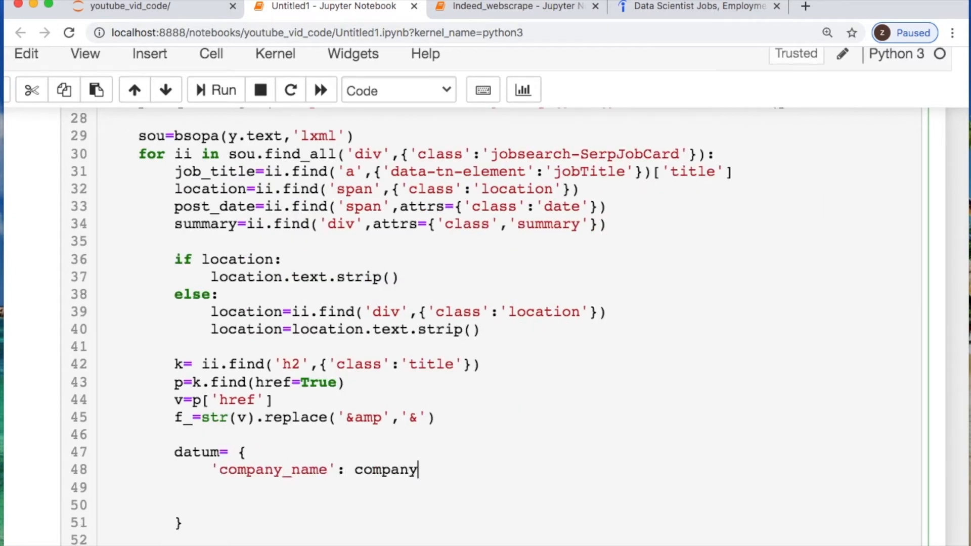
# Step: Build the datum dictionary with company, location, summary, post_Date and Qualification_link keys
pyautogui.write('_name,')
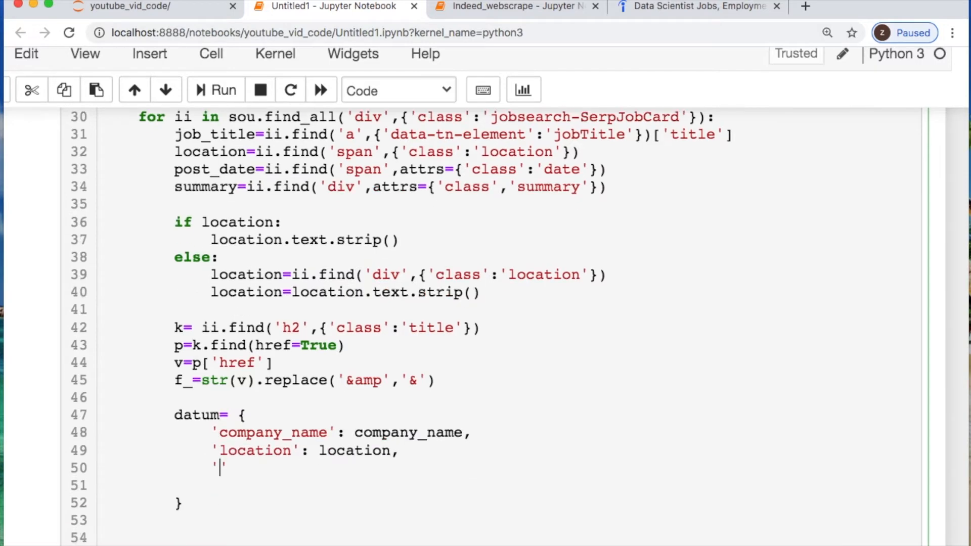
pyautogui.write("summary':summary.text.strip(),")
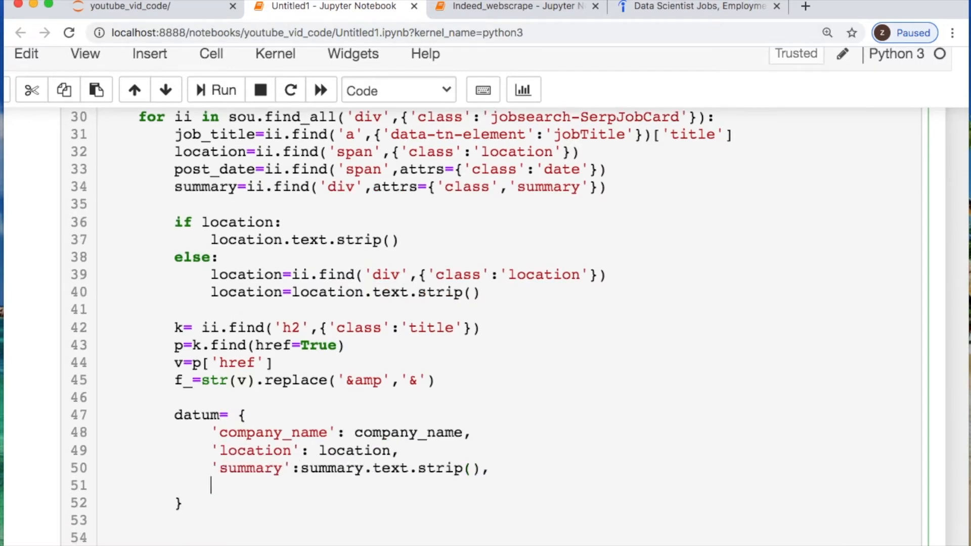
pyautogui.write("'post_Date':post_date,")
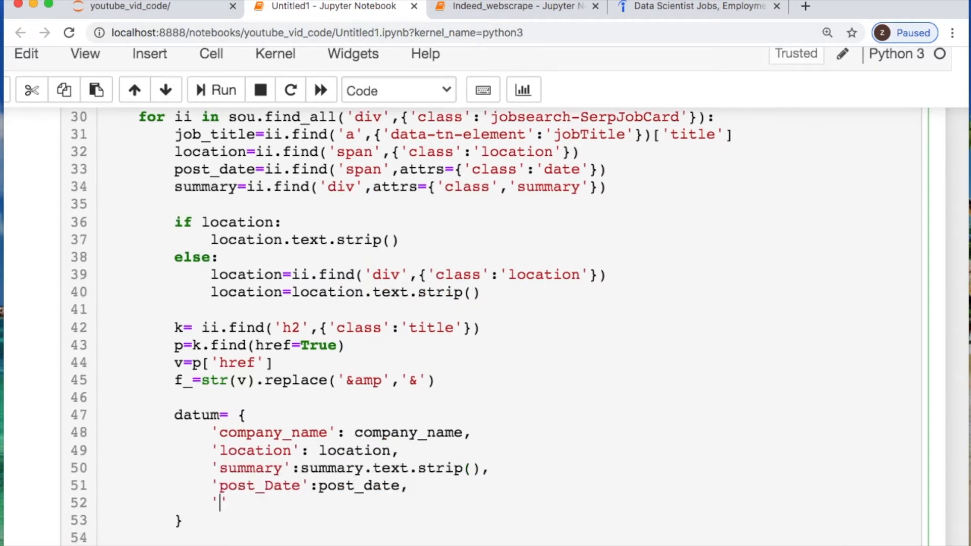
pyautogui.write("Qualification_link':f_")
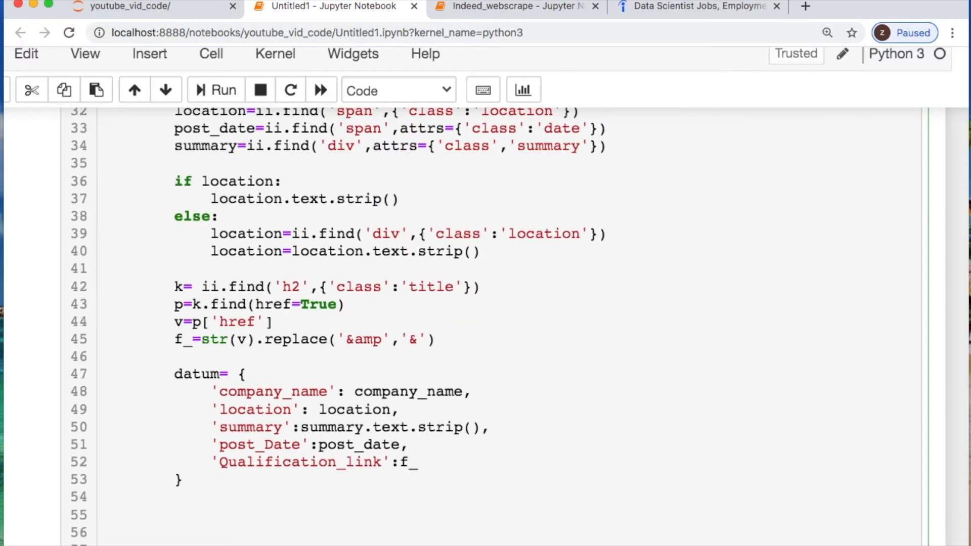
pyautogui.click(508, 7)
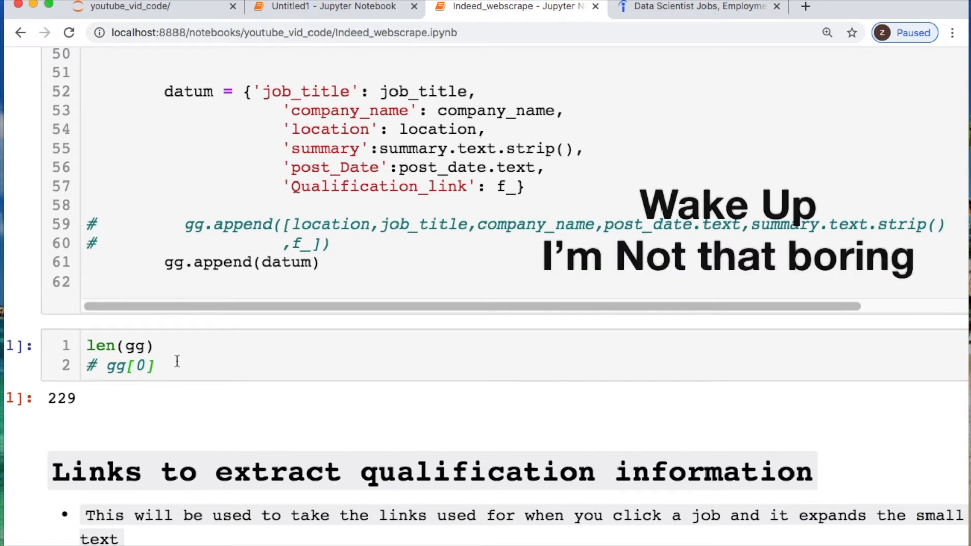
# Step: Show gg[0] and select the first posting's long Qualification_link value
pyautogui.scroll(-3)
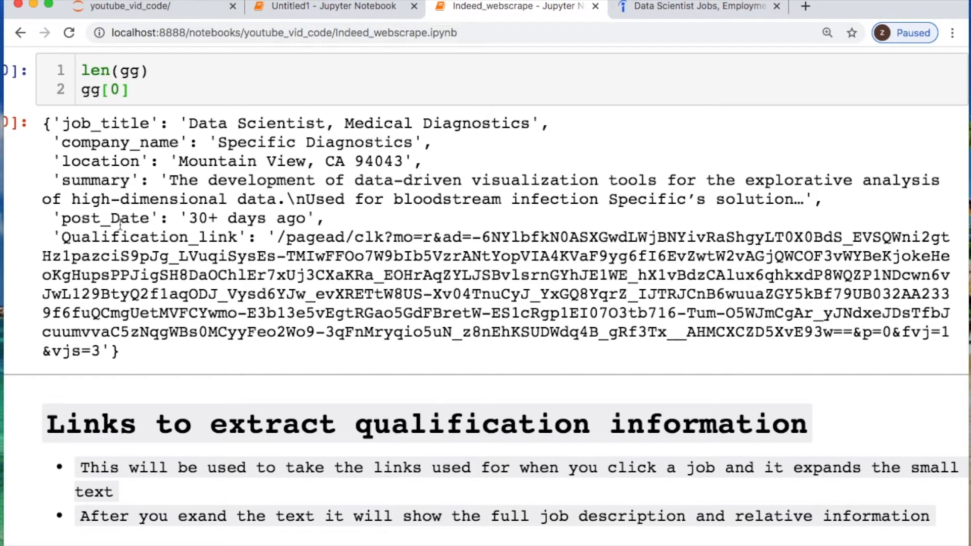
pyautogui.moveTo(278, 237); pyautogui.dragTo(220, 276)
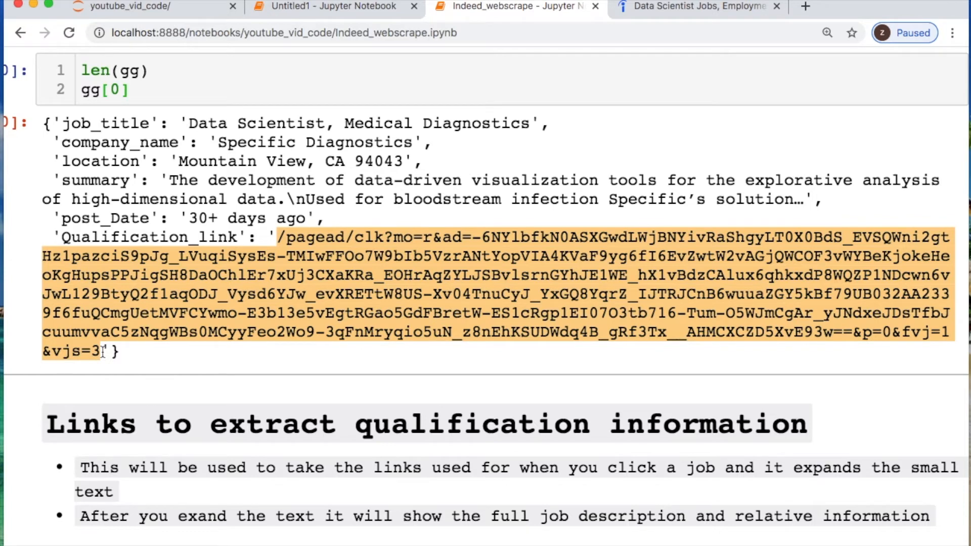
pyautogui.moveTo(314, 268)
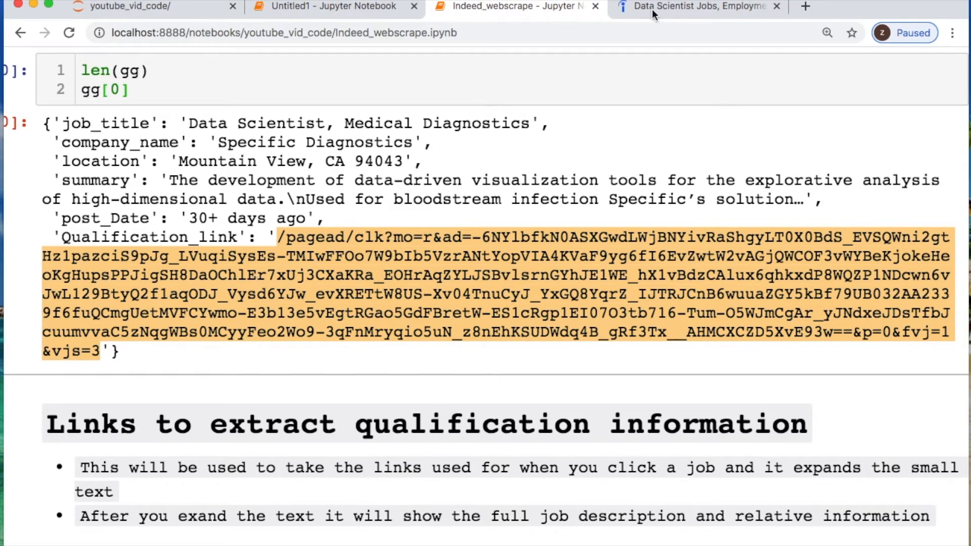
# Step: Open the Data Scientist, Medical Diagnostics posting in a new tab and inspect its description markup
pyautogui.click(805, 6)
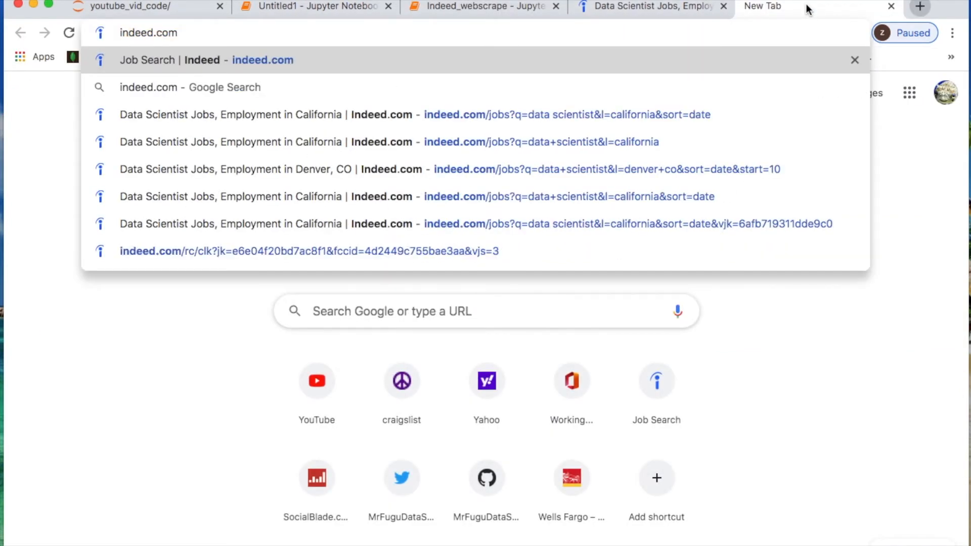
pyautogui.click(310, 251)
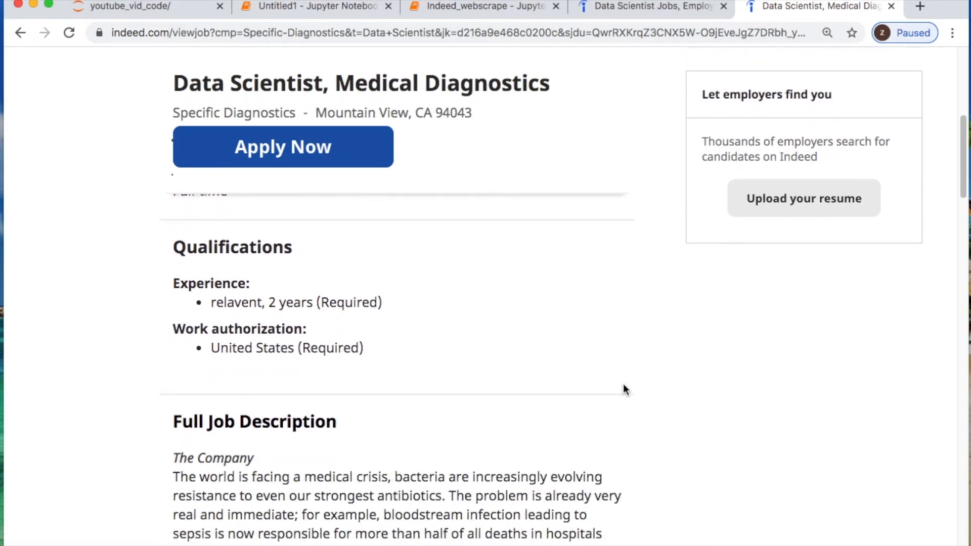
pyautogui.scroll(-3)
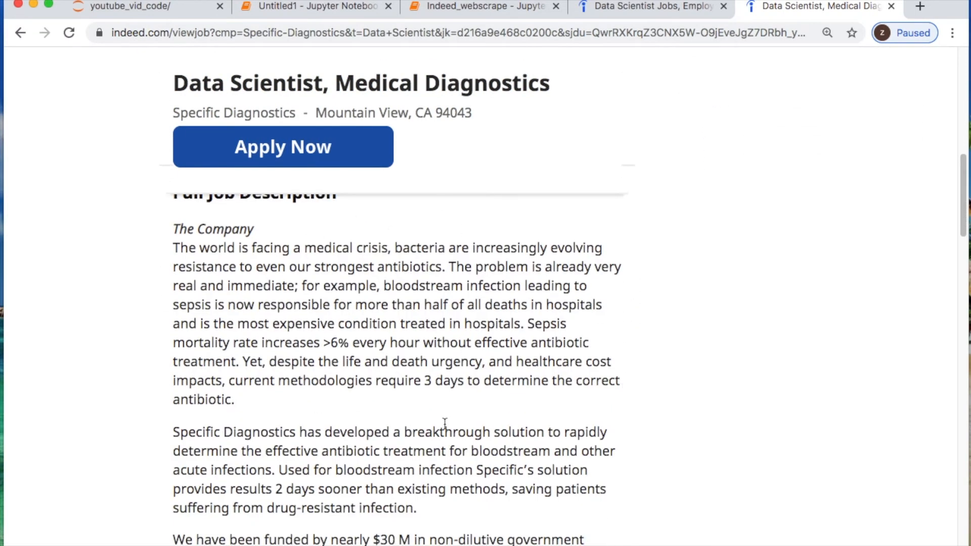
pyautogui.moveTo(174, 228); pyautogui.dragTo(418, 489)
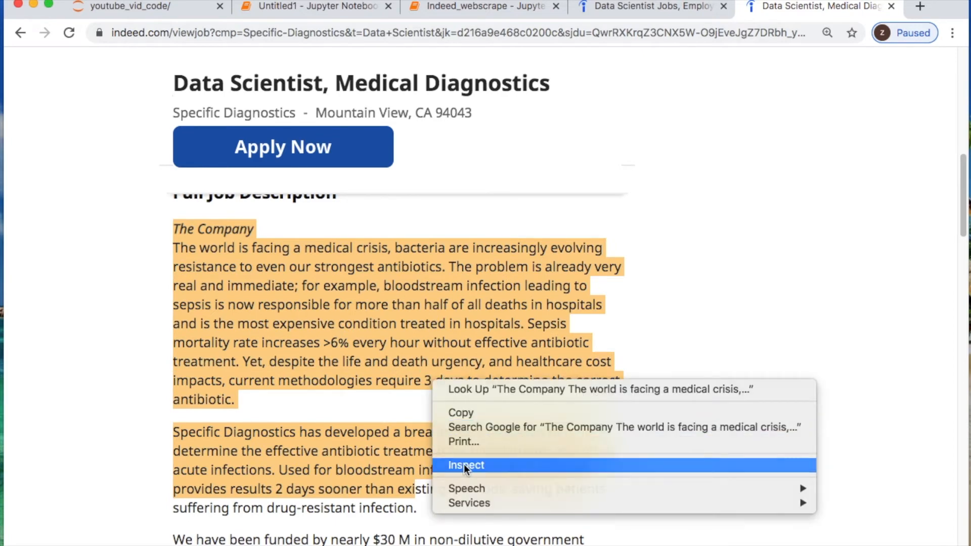
pyautogui.click(466, 465)
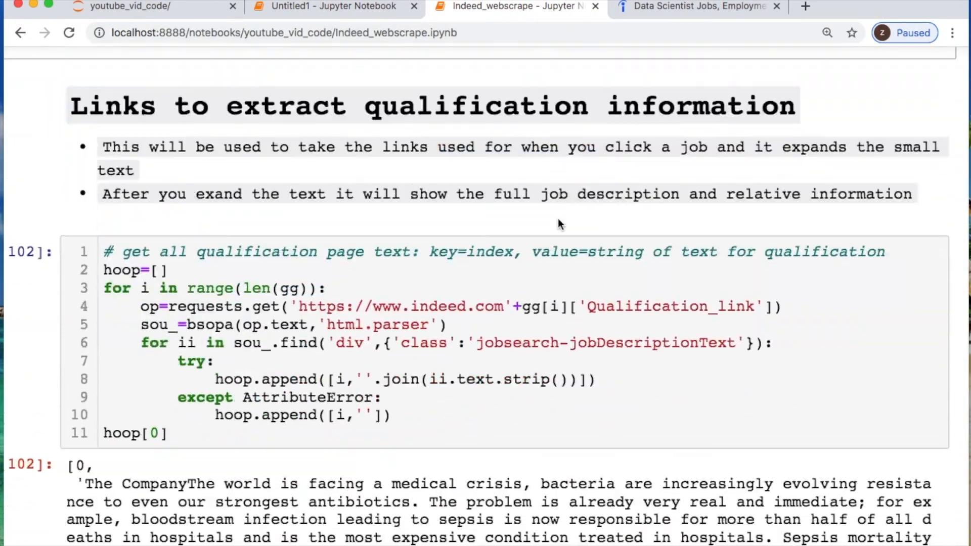
# Step: Review the description-fetching cell, highlighting Qualification_link, html.parser and jobsearch-jobDescriptionText
pyautogui.scroll(-3)
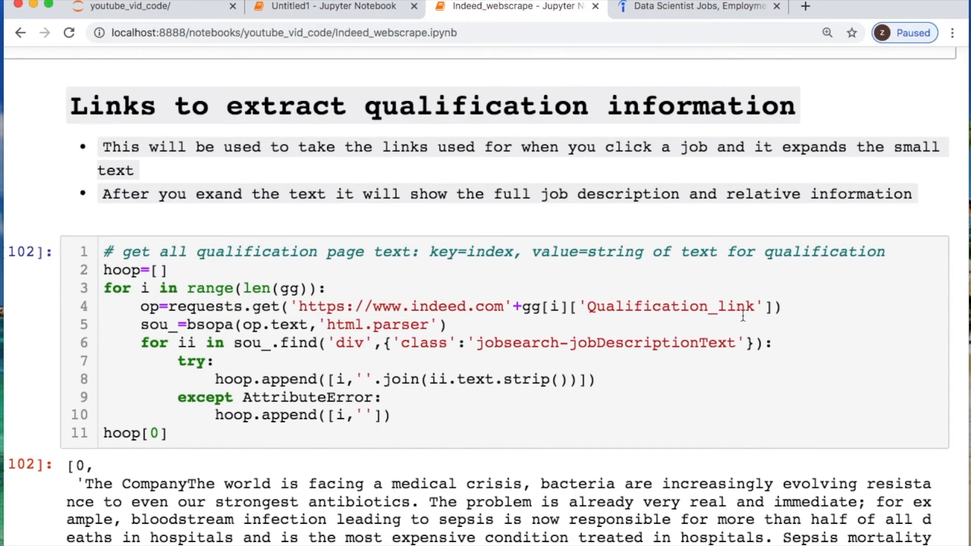
pyautogui.doubleClick(669, 305)
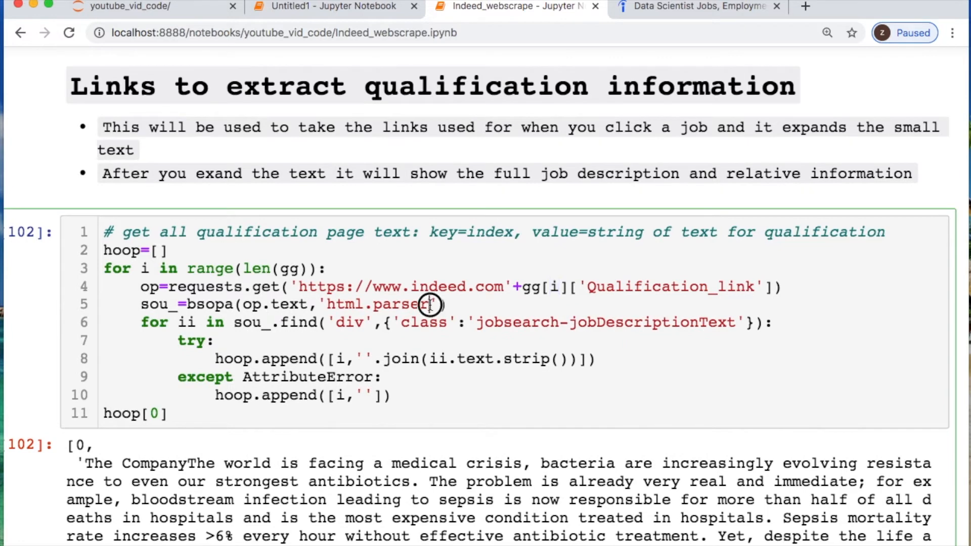
pyautogui.doubleClick(377, 304)
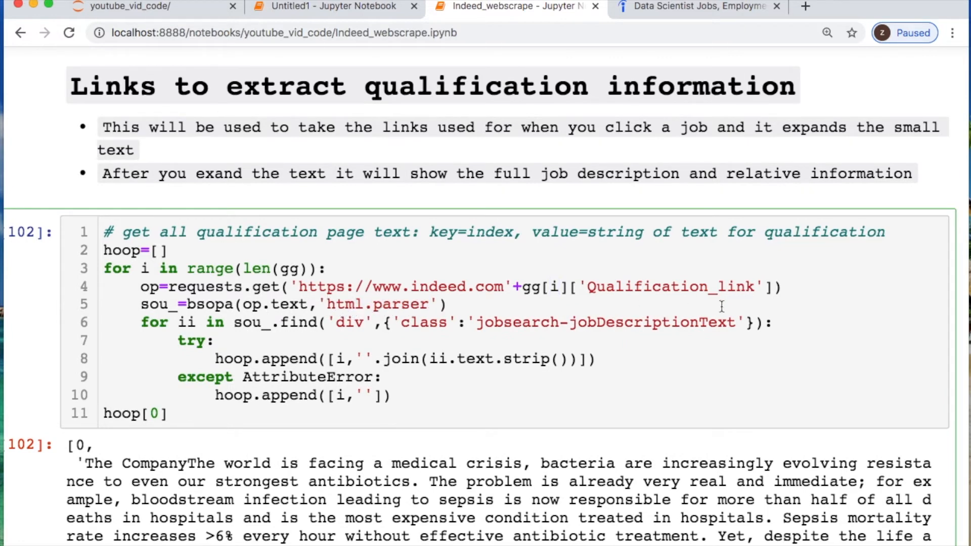
pyautogui.doubleClick(606, 322)
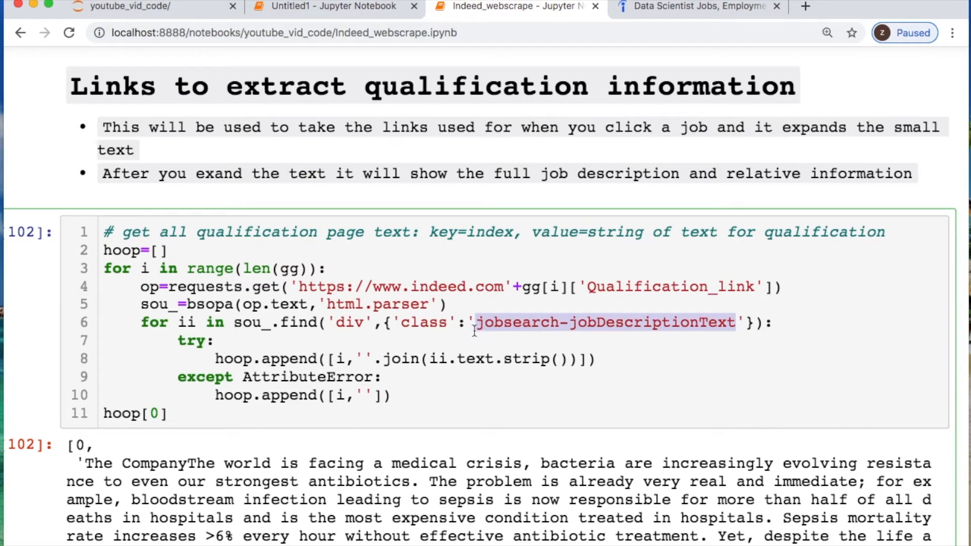
pyautogui.scroll(-3)
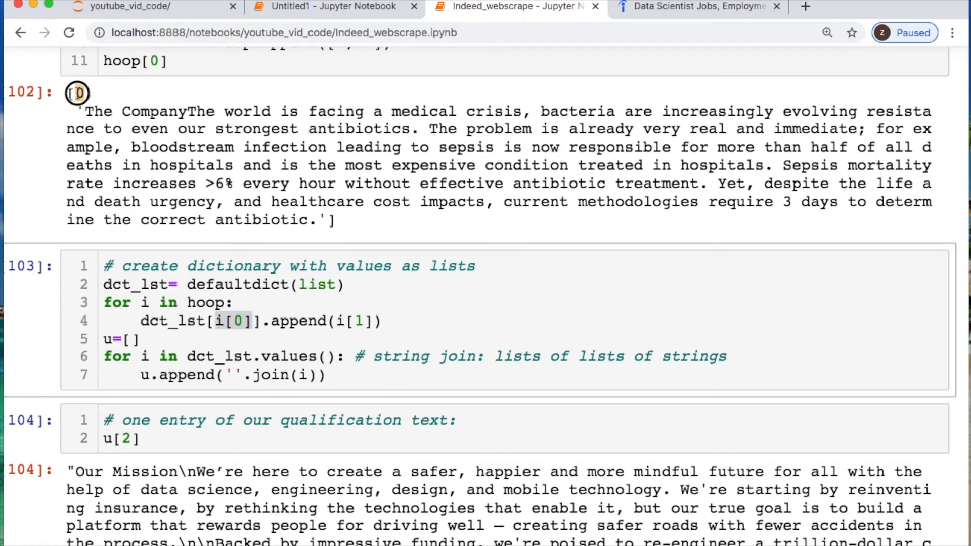
# Step: Scroll past cell 103 to cell 104's joined description output for the Our Mission posting
pyautogui.click(342, 320)
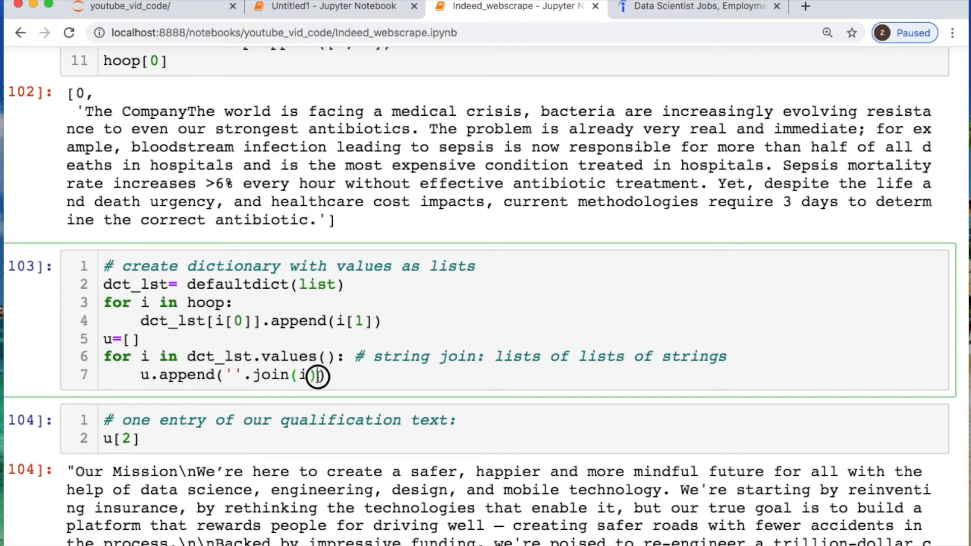
pyautogui.scroll(-3)
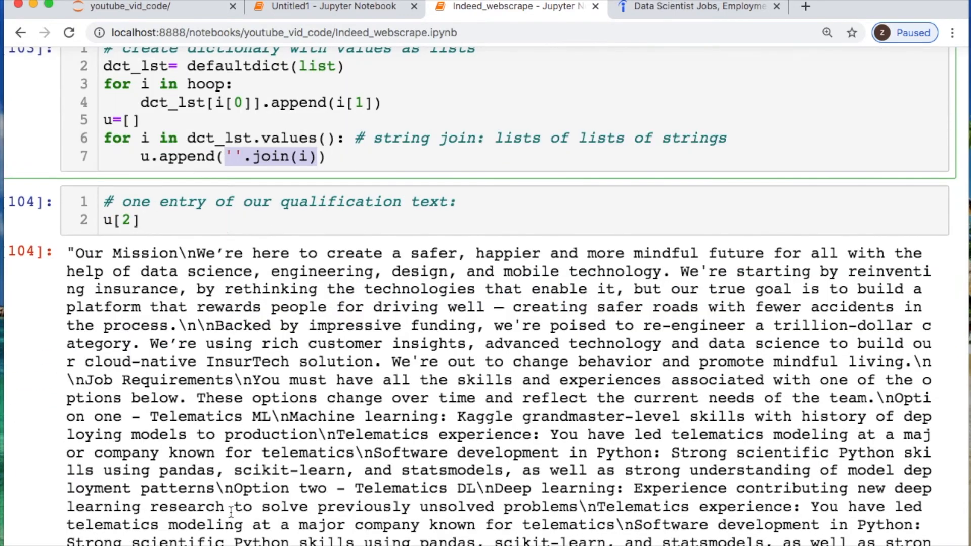
pyautogui.scroll(-3)
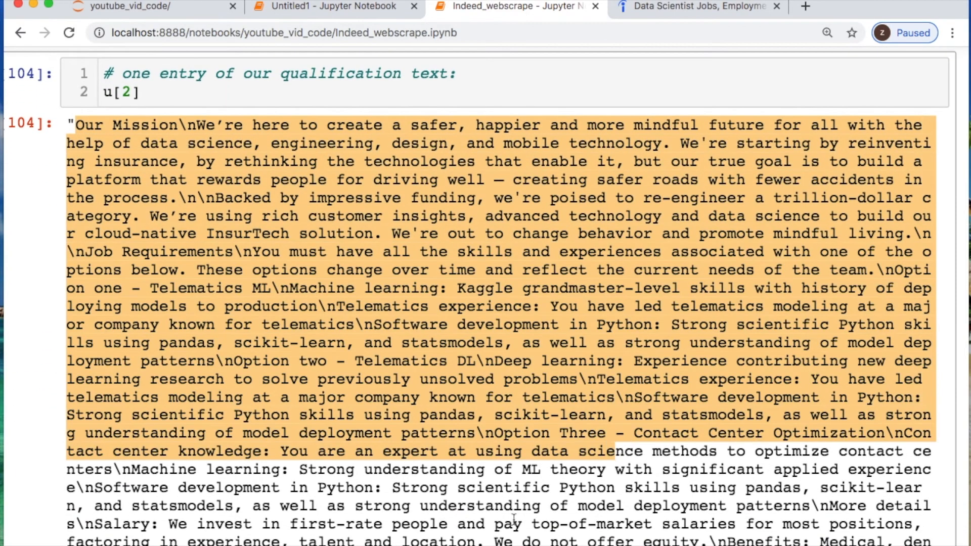
pyautogui.scroll(-3)
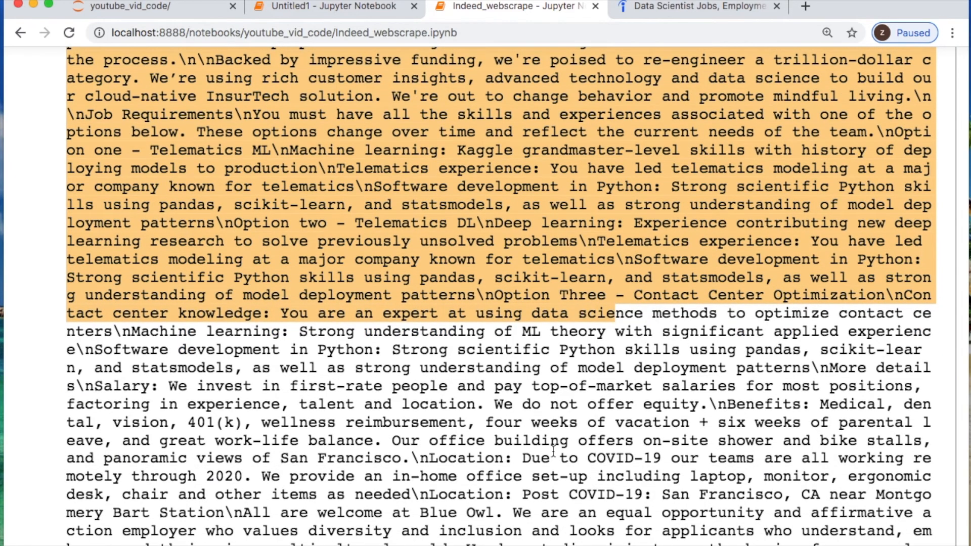
pyautogui.scroll(-3)
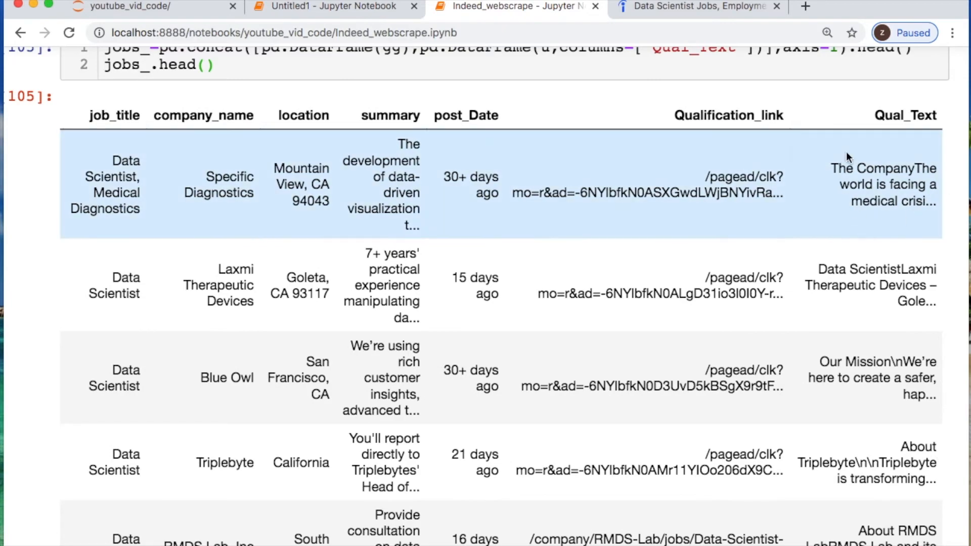
# Step: Highlight the first posting's Qualification_link and scroll to the Parse posting date section
pyautogui.click(786, 190)
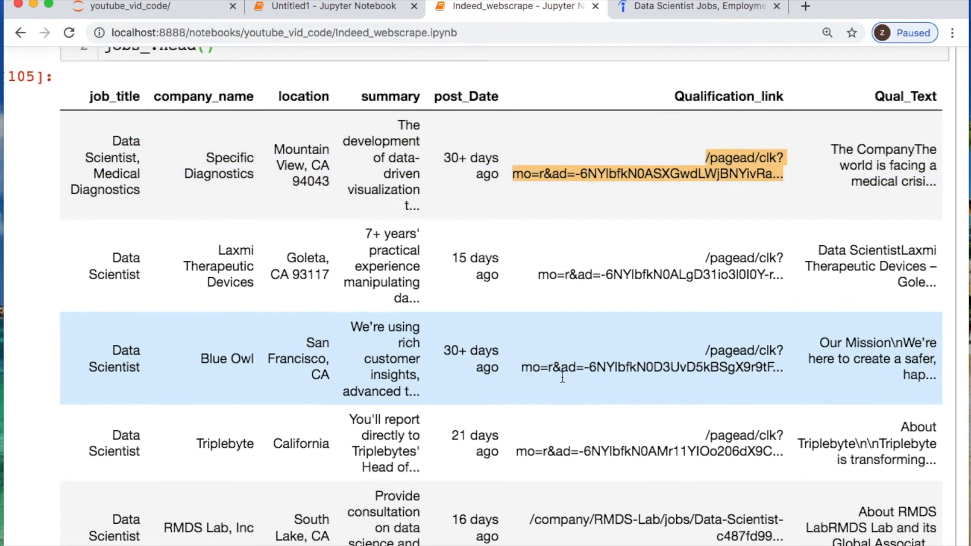
pyautogui.scroll(-3)
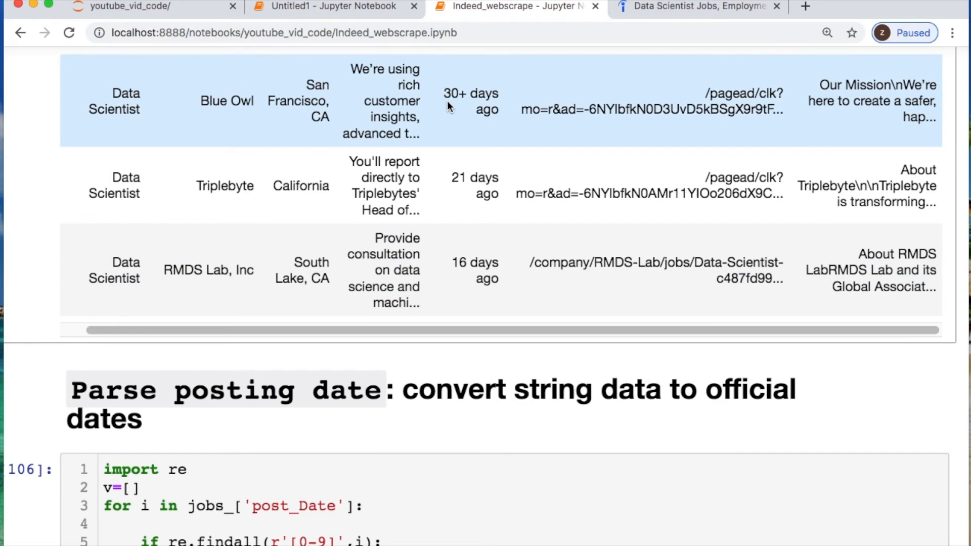
# Step: Walk through the post_Date regex loop, highlighting the [0-9] pattern and the '30' comment example
pyautogui.scroll(-3)
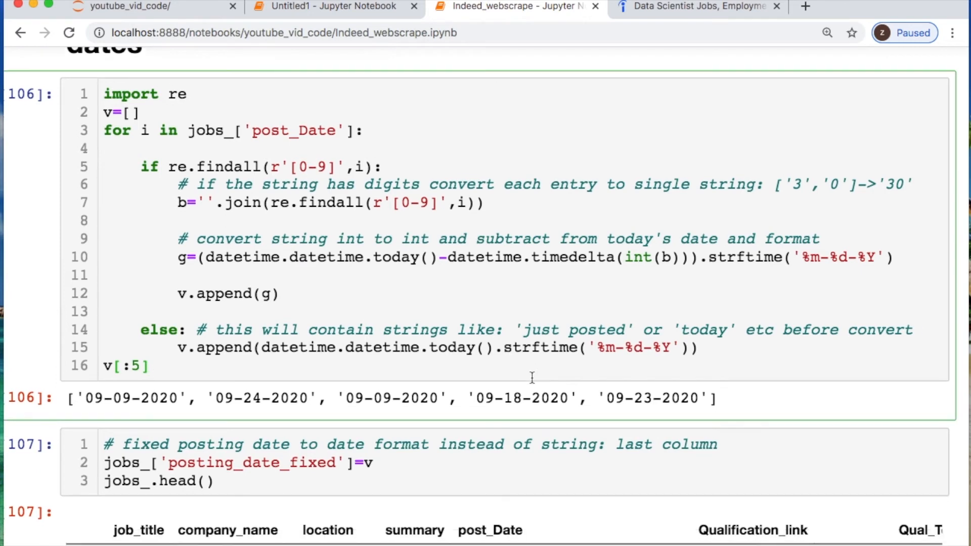
pyautogui.moveTo(522, 388)
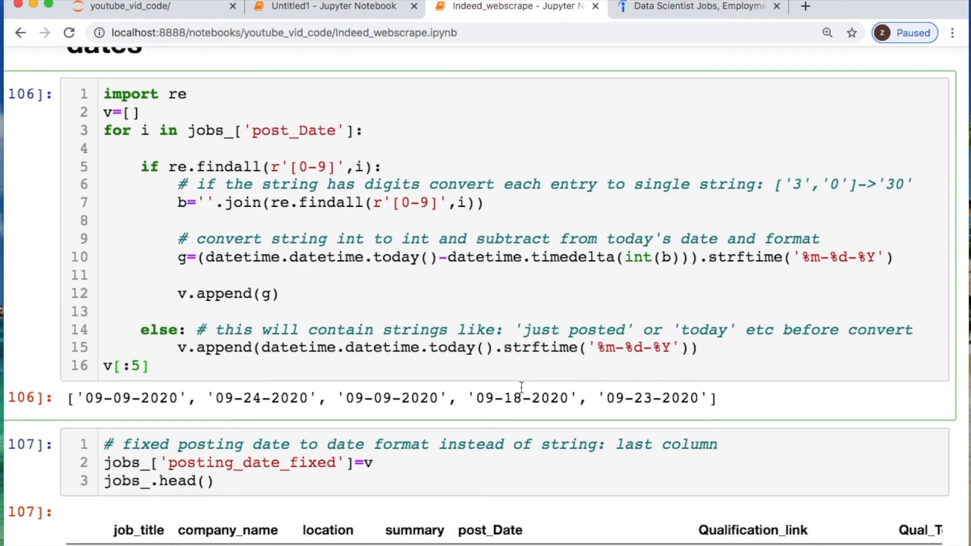
pyautogui.doubleClick(308, 167)
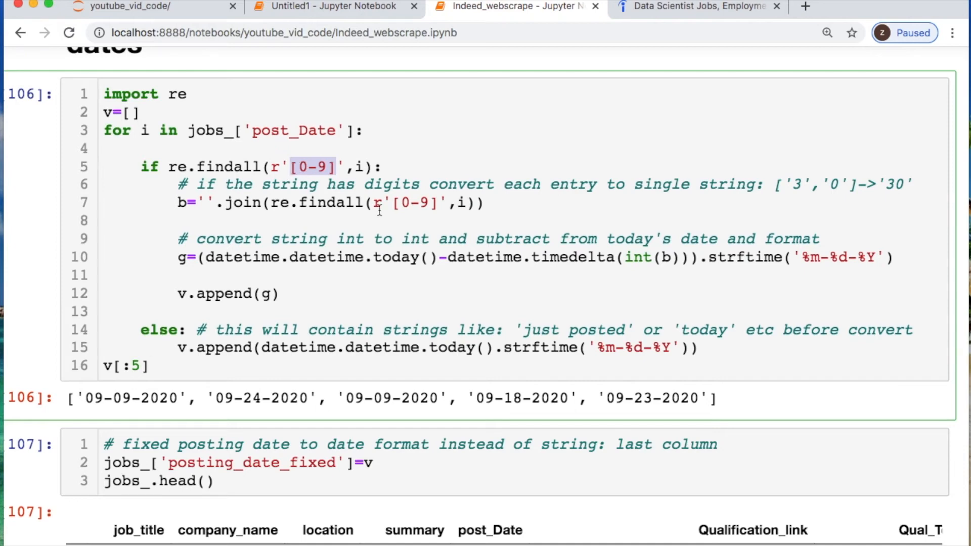
pyautogui.moveTo(845, 193)
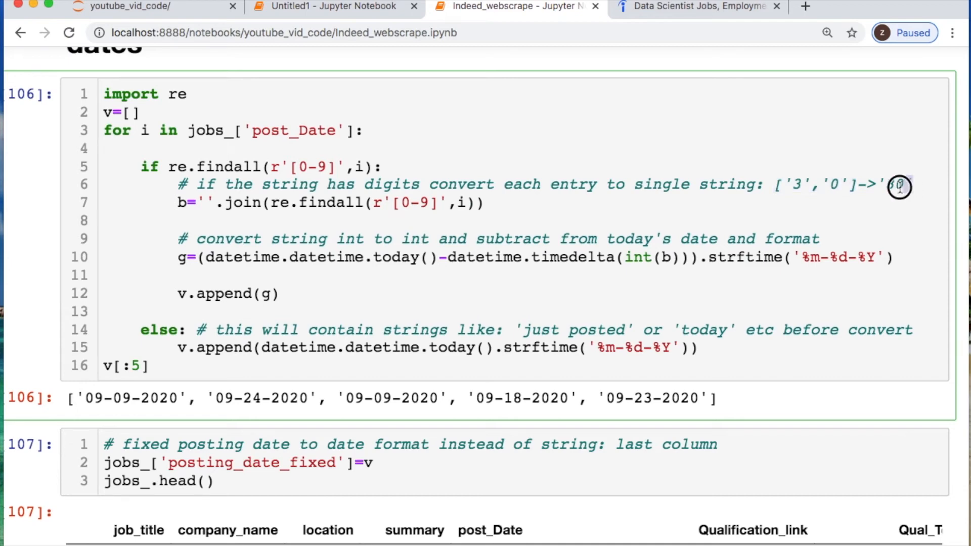
pyautogui.doubleClick(898, 184)
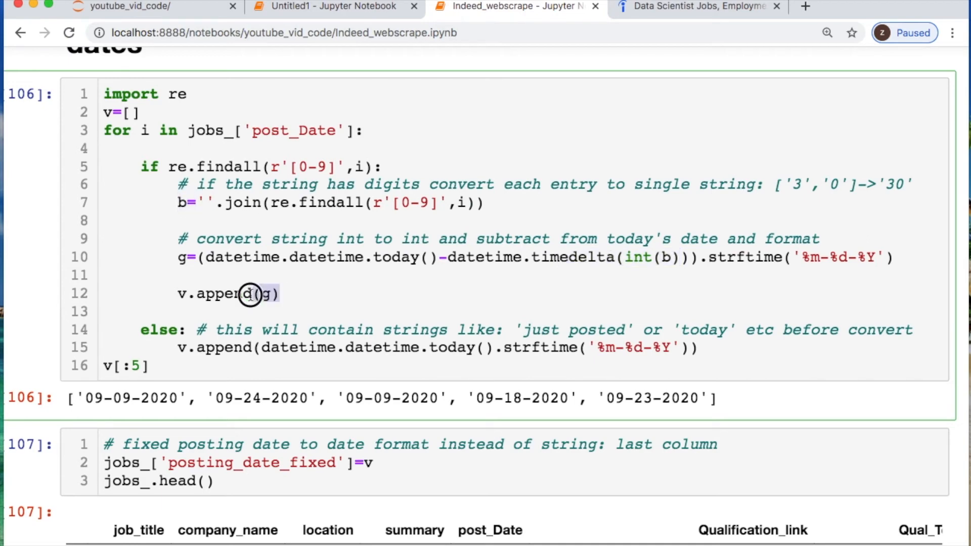
pyautogui.moveTo(364, 275)
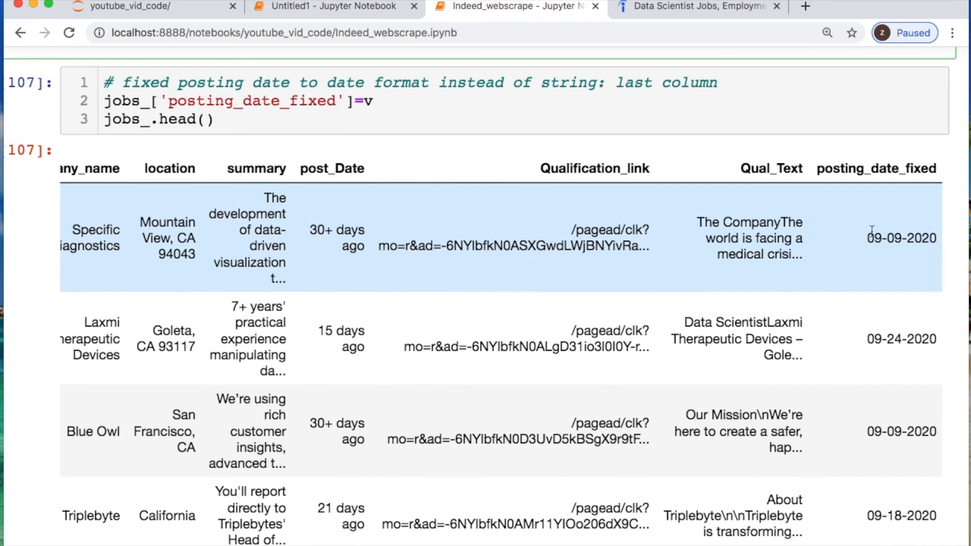
pyautogui.moveTo(339, 247)
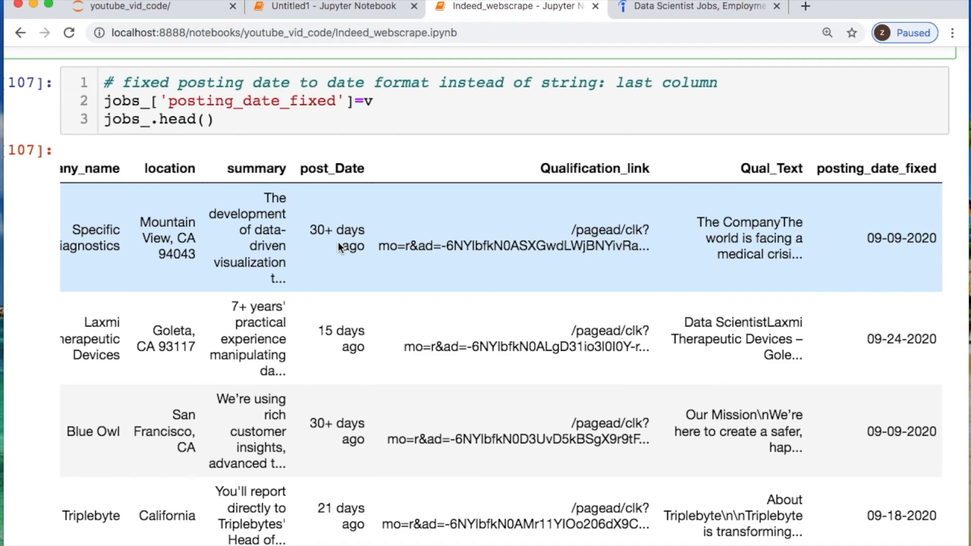
# Step: Scroll to cell 108, highlight buzz_words_list in the matching loop, and view the skill_matches table
pyautogui.scroll(-3)
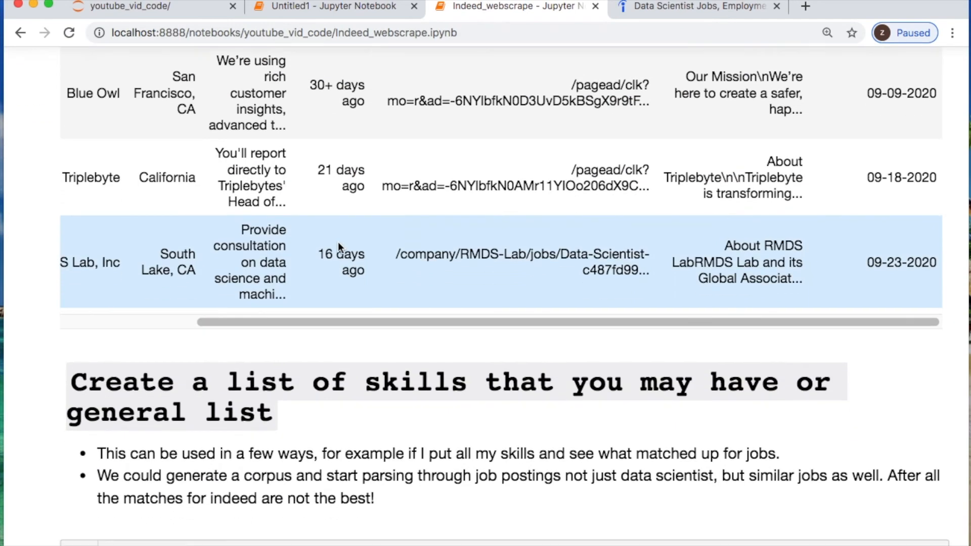
pyautogui.scroll(-3)
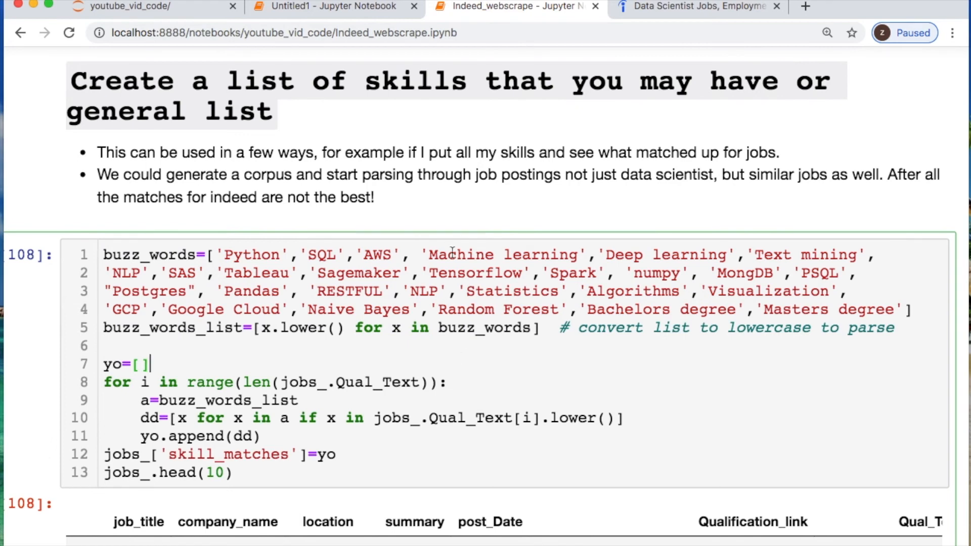
pyautogui.scroll(-3)
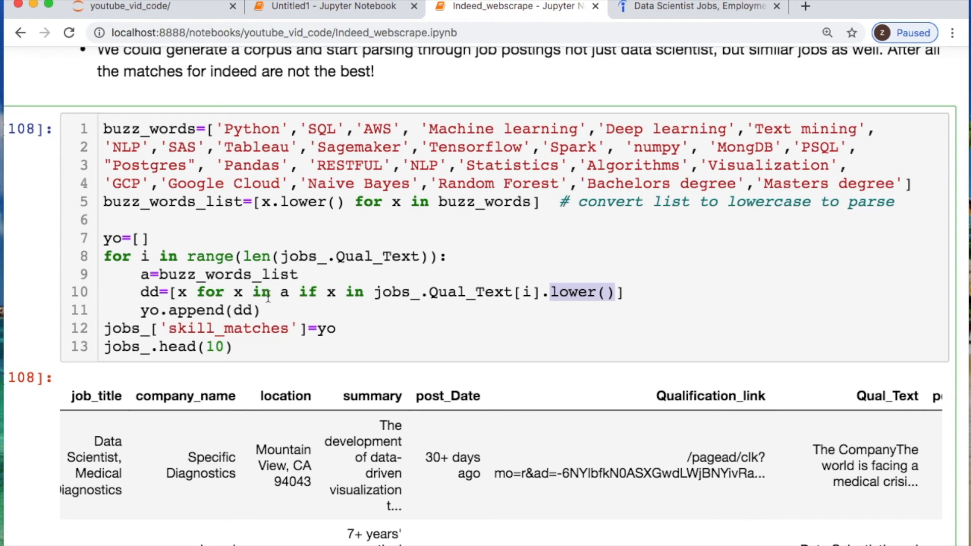
pyautogui.doubleClick(226, 274)
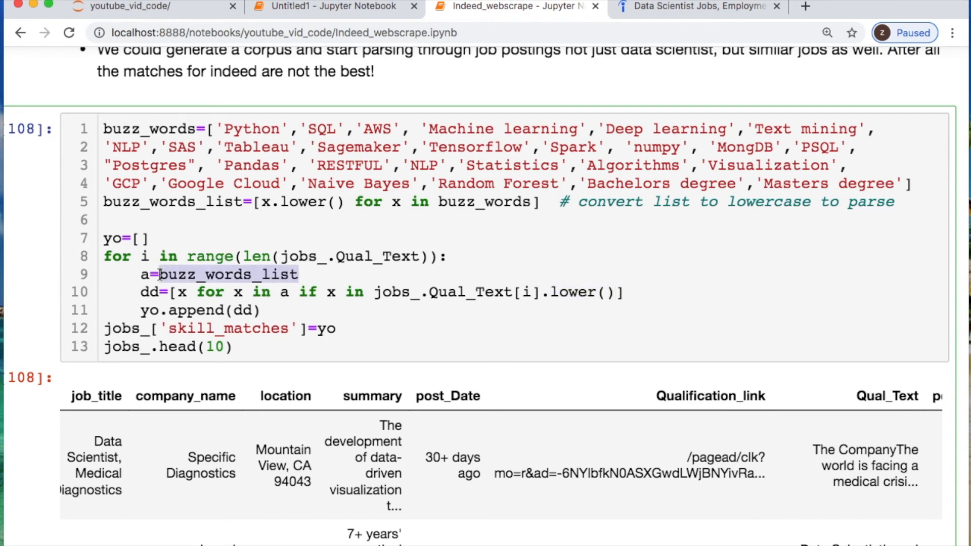
pyautogui.moveTo(361, 384)
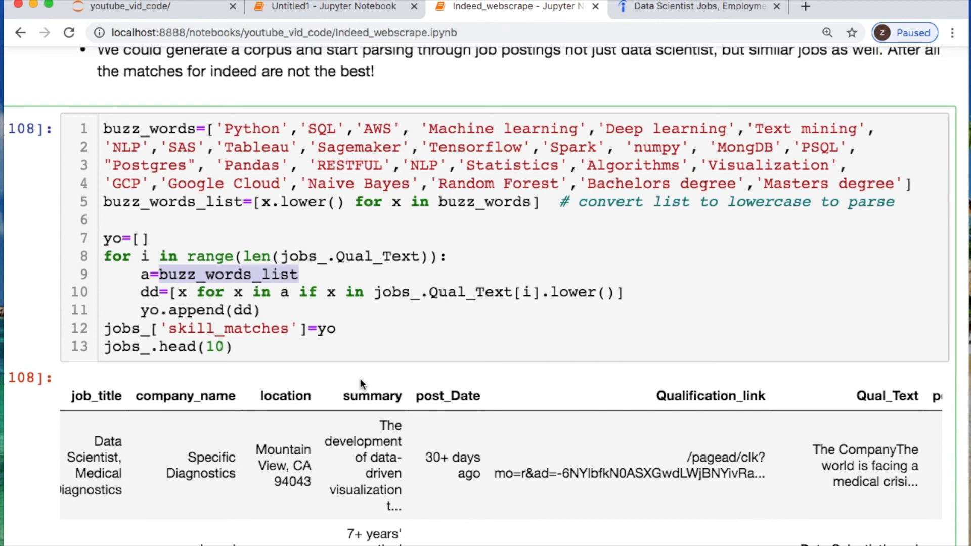
pyautogui.scroll(-3)
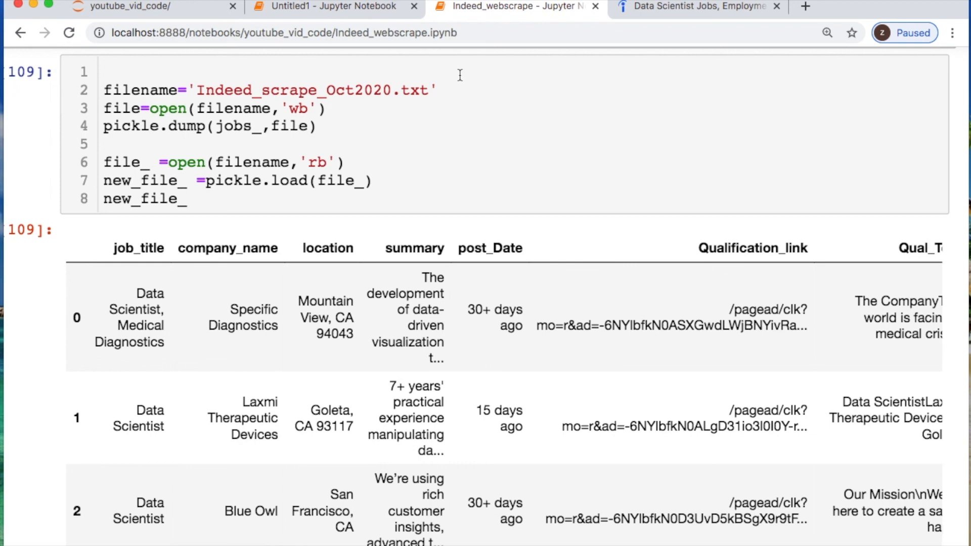
# Step: Scroll past the pickle save-and-reload cell and its table to the closing markdown
pyautogui.scroll(-3)
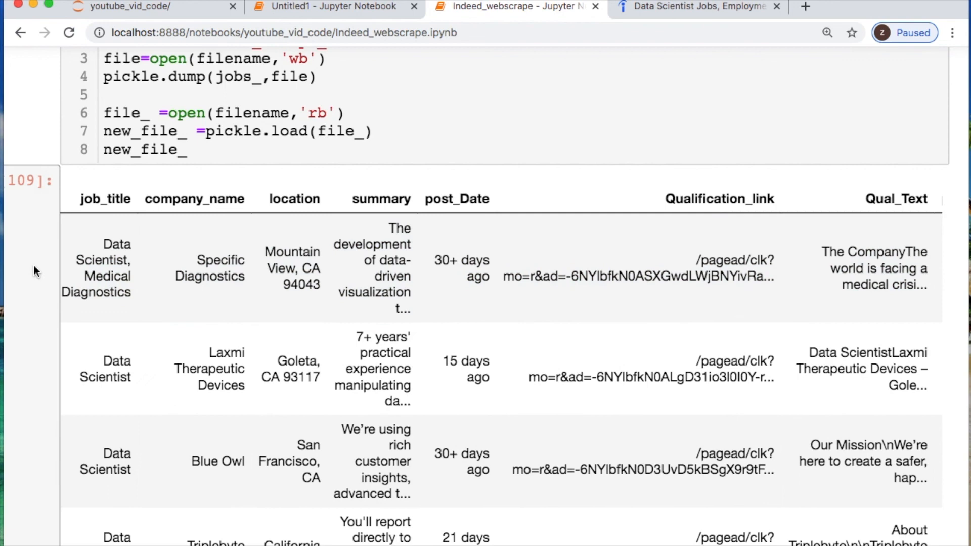
pyautogui.moveTo(31, 272)
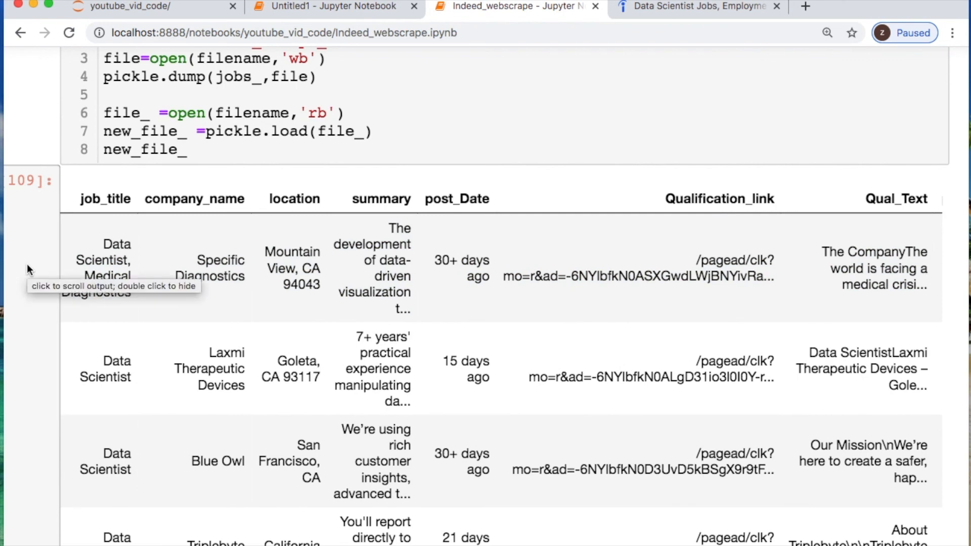
pyautogui.scroll(-3)
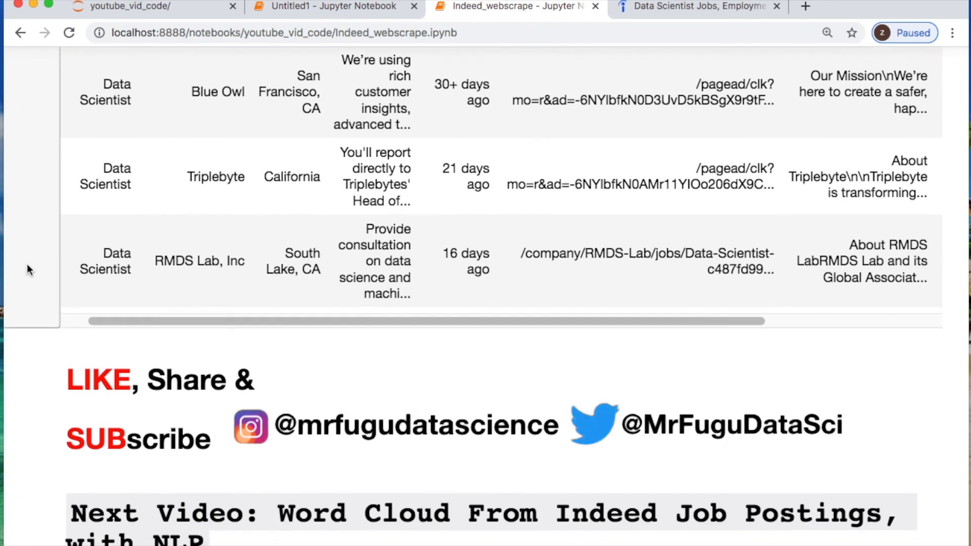
pyautogui.moveTo(491, 447)
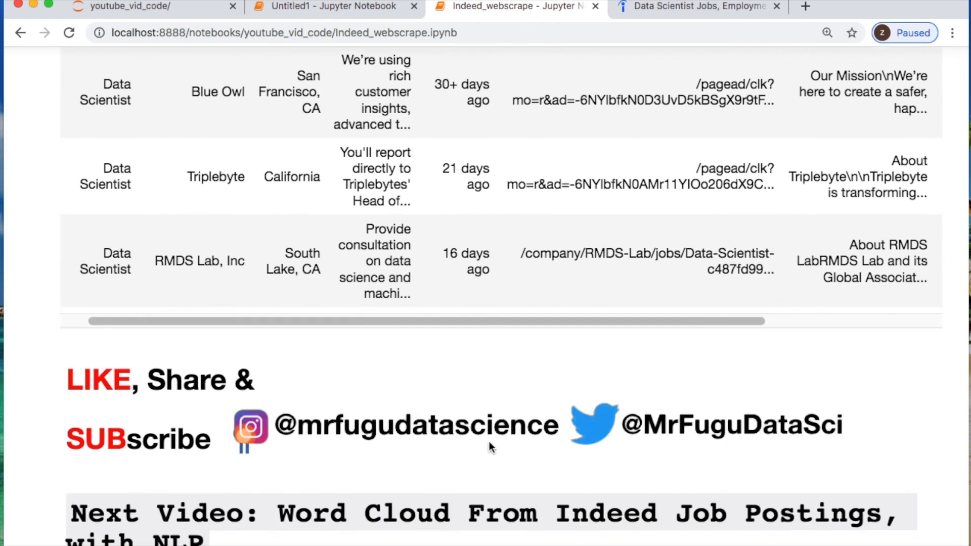